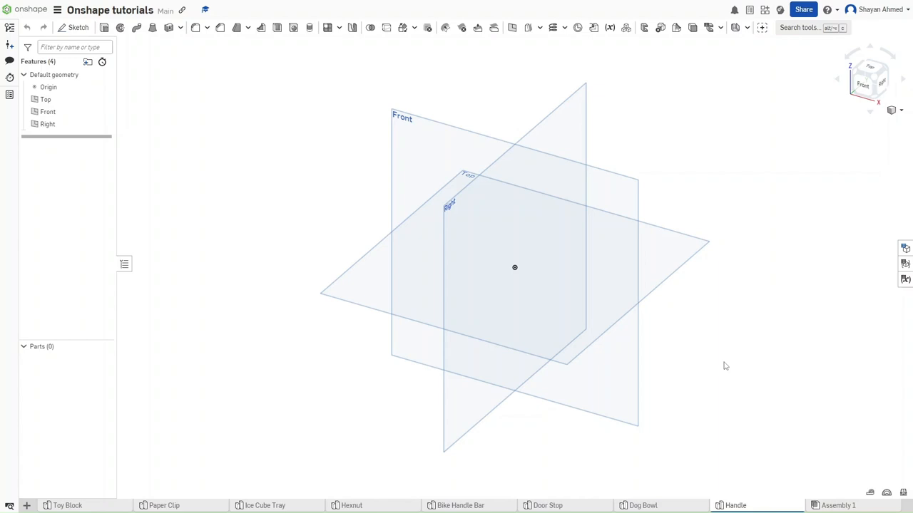
mouse_move(726, 453)
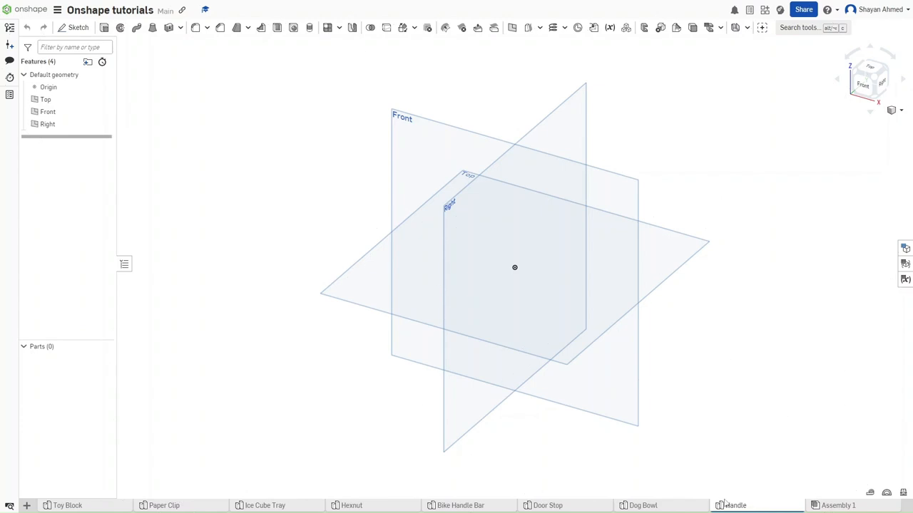
mouse_move(27, 500)
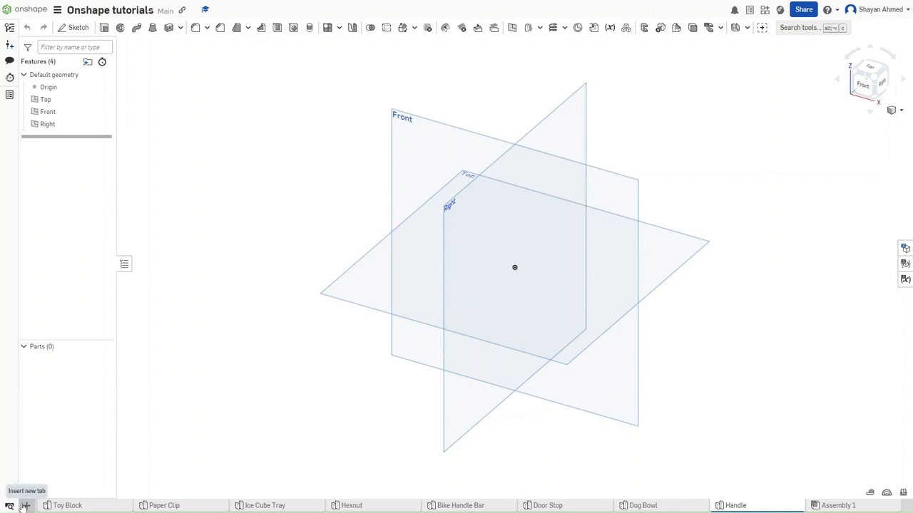
Create a new Part Studio tab and start renaming it to Blade
click(25, 503)
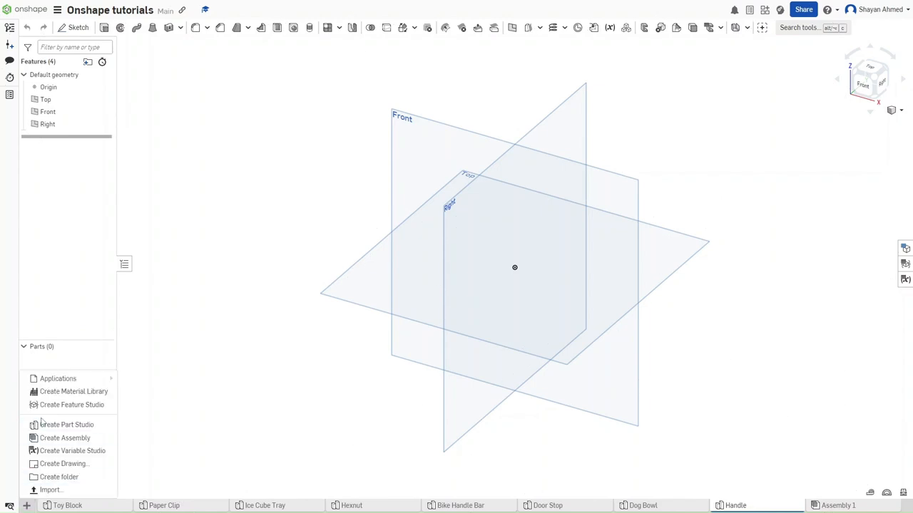
click(67, 425)
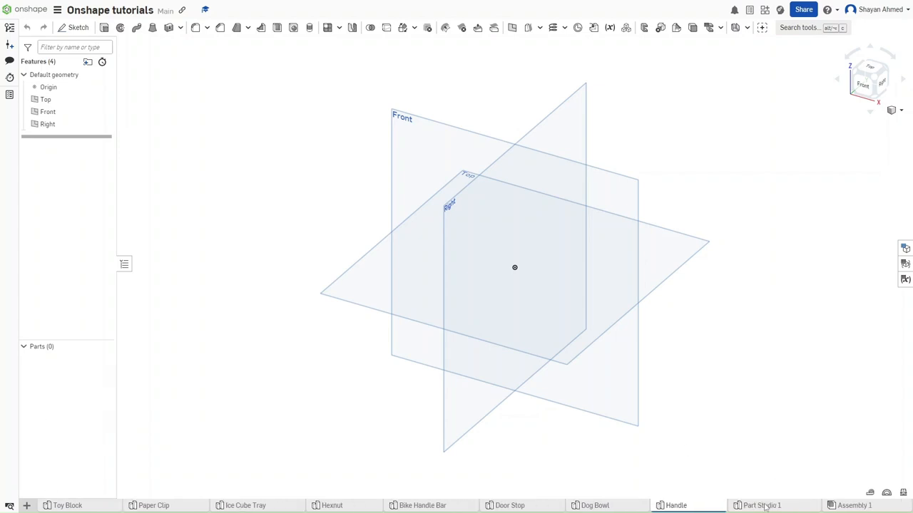
right_click(764, 504)
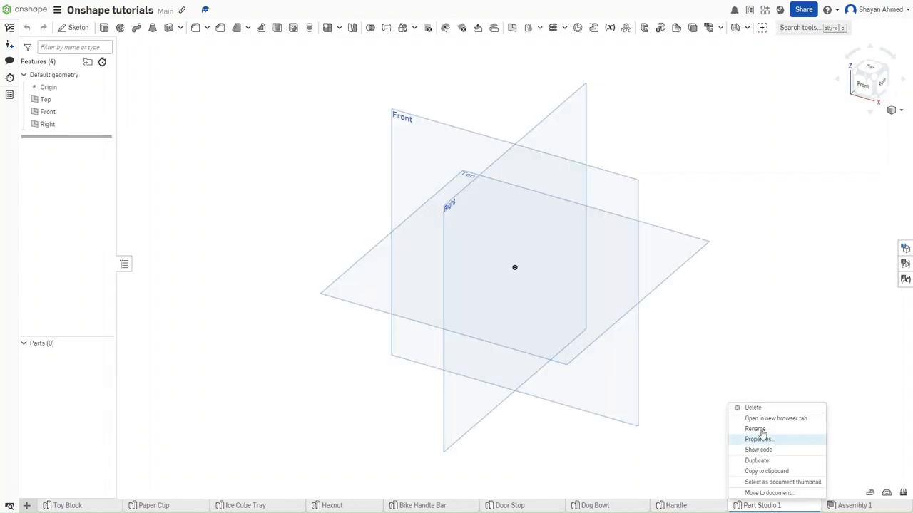
click(756, 428)
text(Blade)
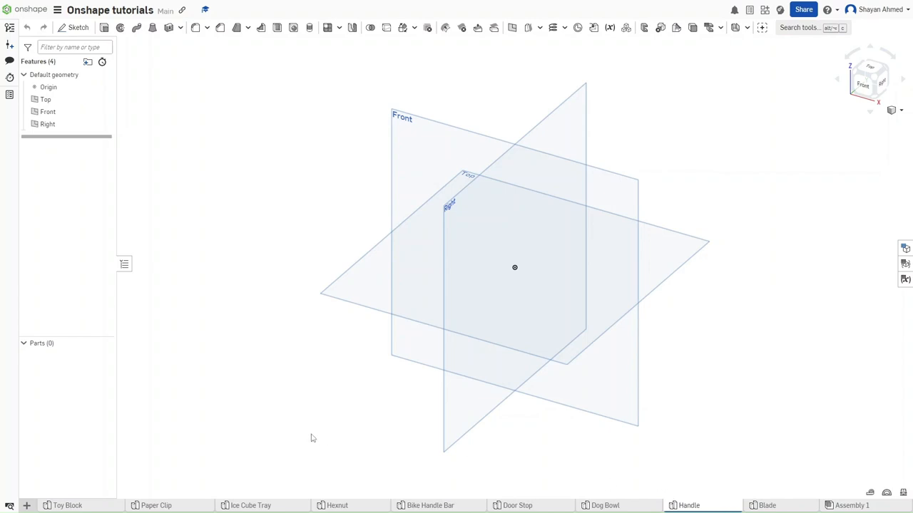
Confirm the Blade name, then put Handle and Blade into a new folder named Screwdriver
key(alt+t)
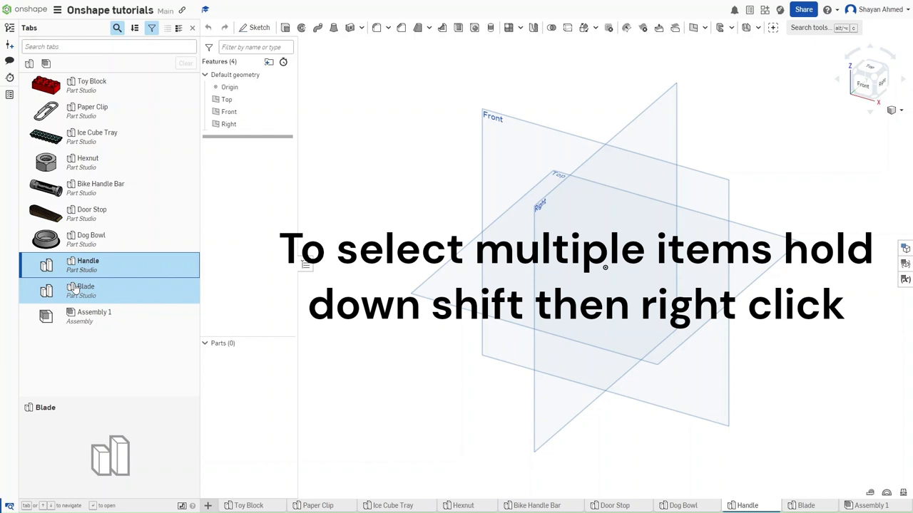
right_click(85, 287)
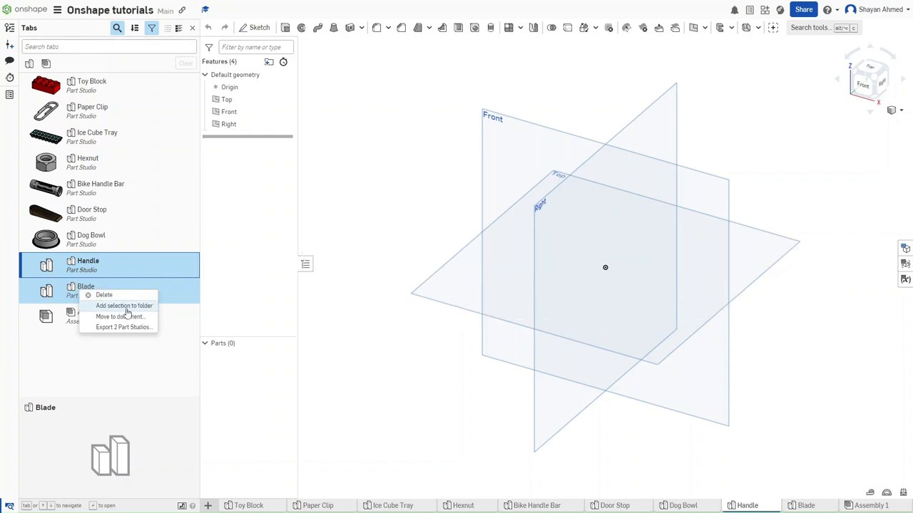
click(122, 305)
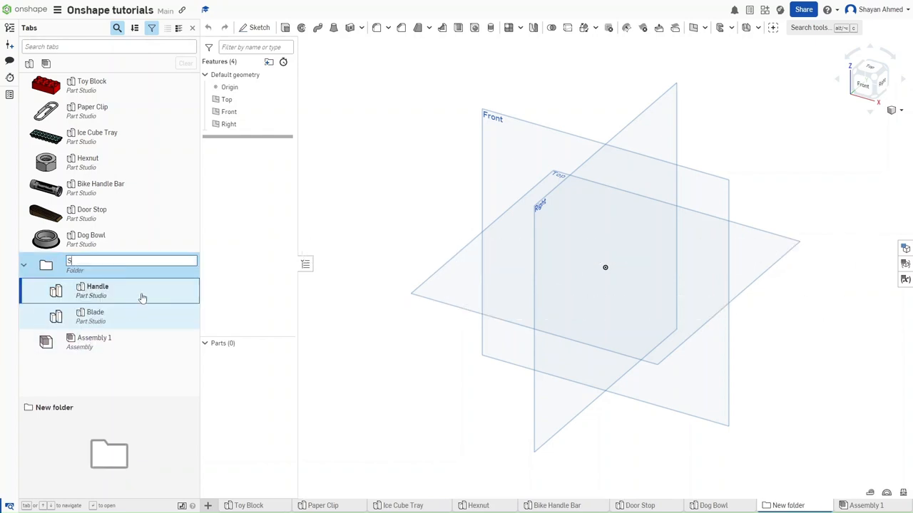
text(Screw)
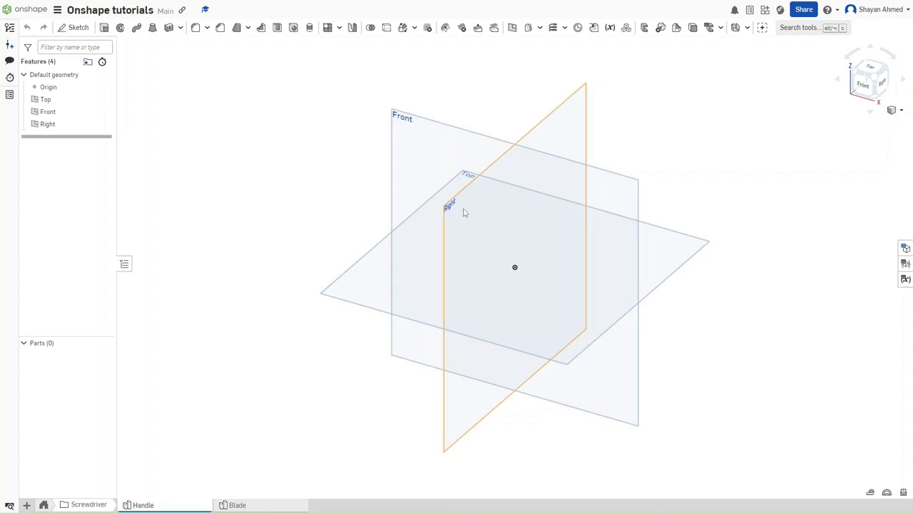
mouse_move(452, 208)
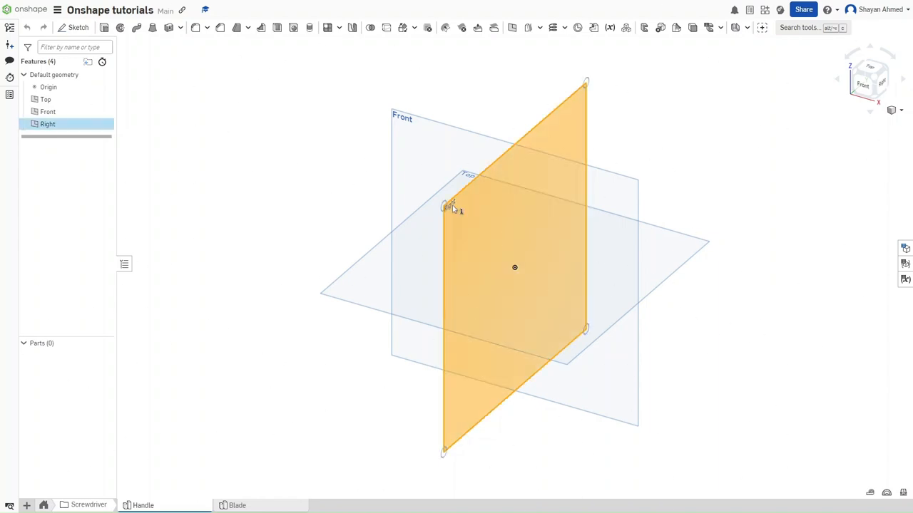
Start a sketch on the Right plane viewed head-on and draw the handle profile lines
key(Shift+S)
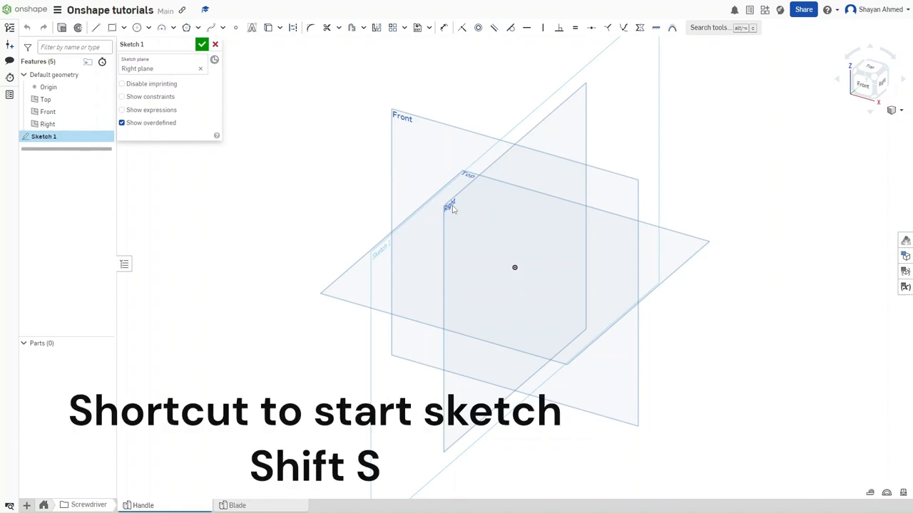
key(shift+4)
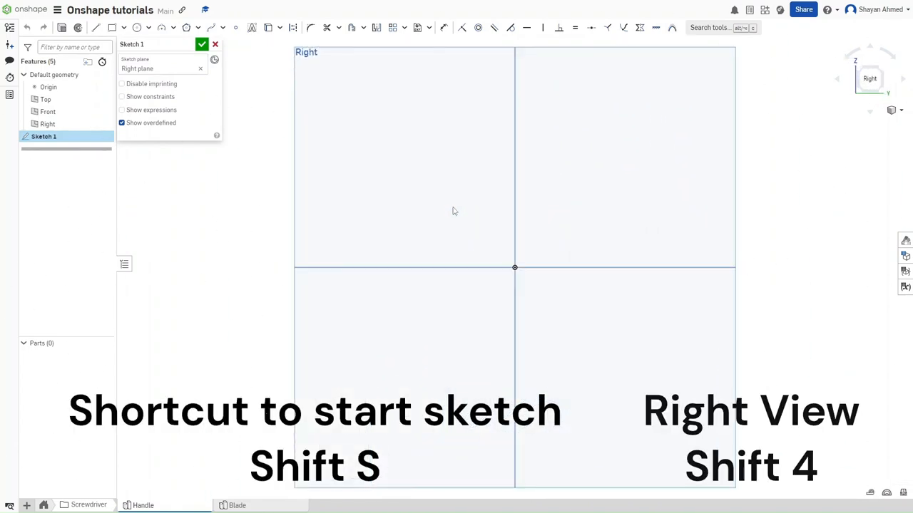
mouse_move(457, 214)
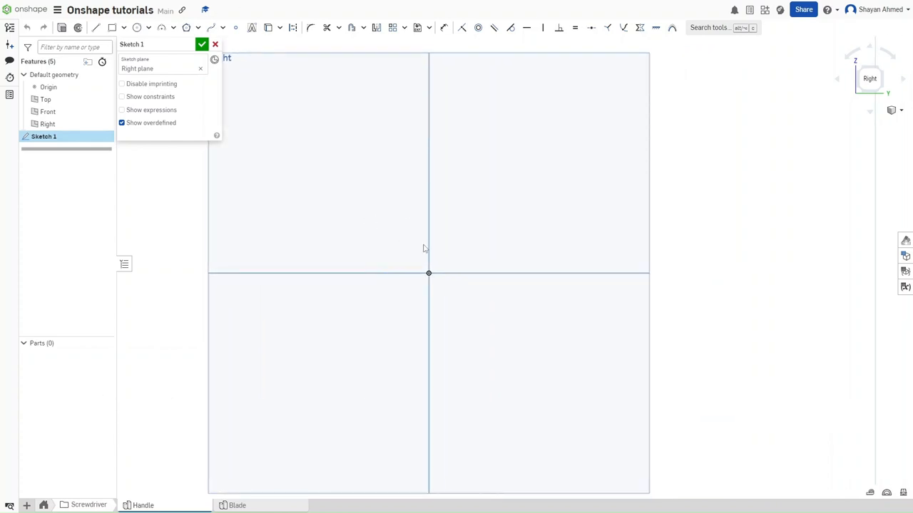
key(l)
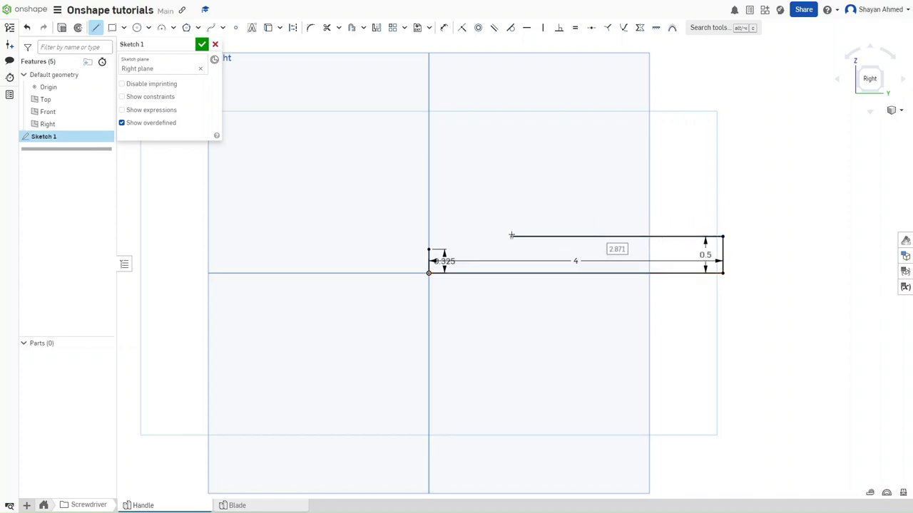
Dimension the profile lines, including the 3.413 top line length
text(3)
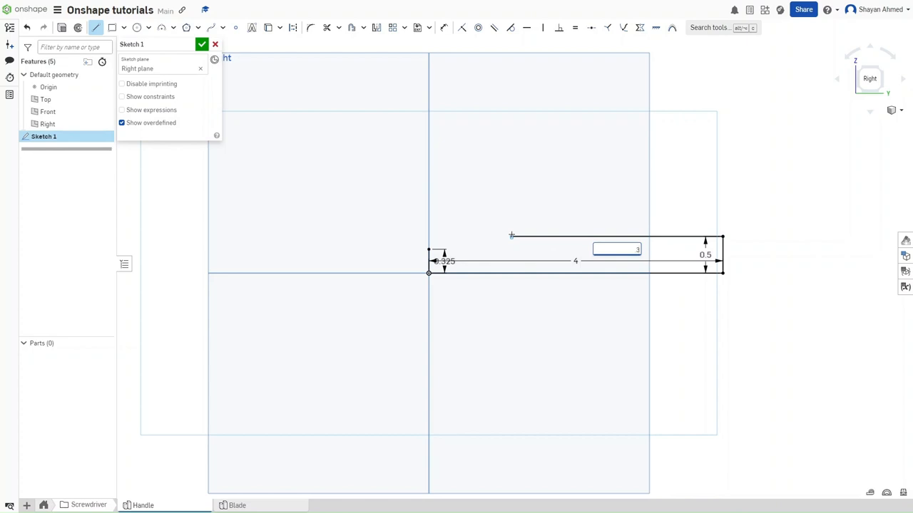
click(616, 249)
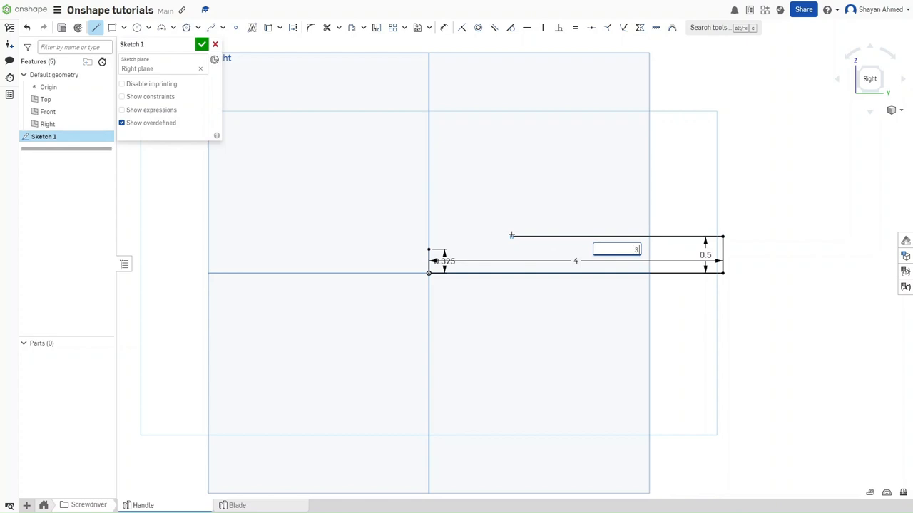
text(3.413)
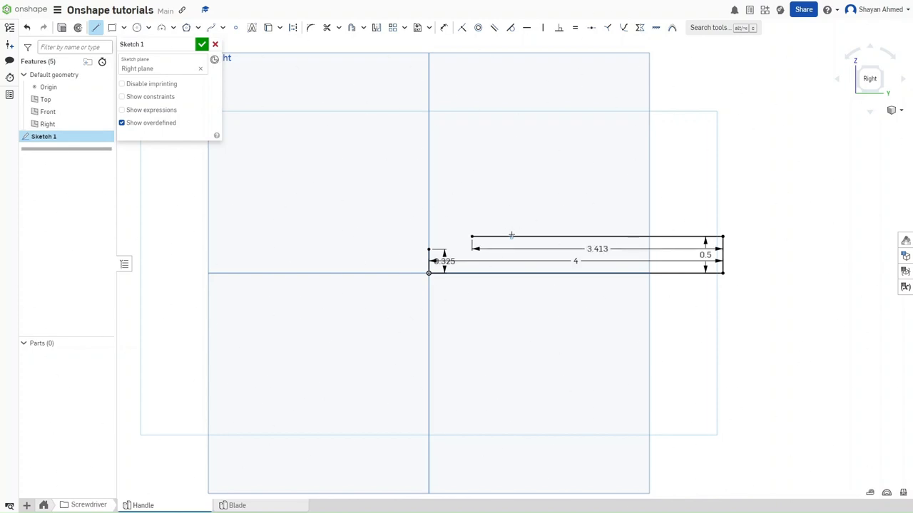
click(574, 261)
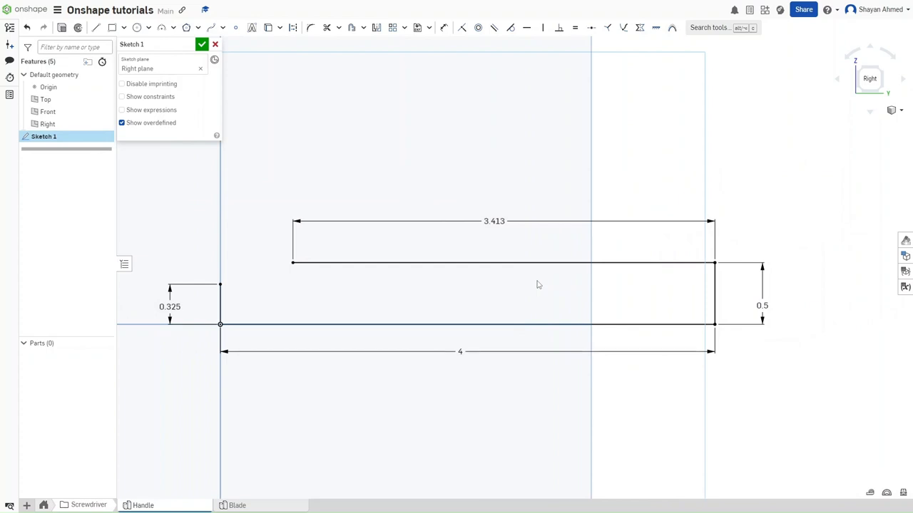
Fillet the profile's outer corner and start the R0.4 arc for the neck
click(308, 29)
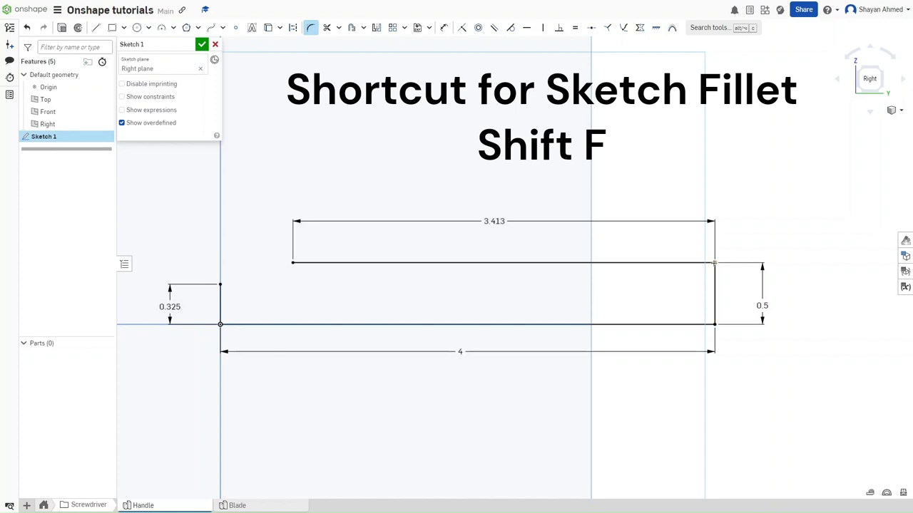
click(713, 263)
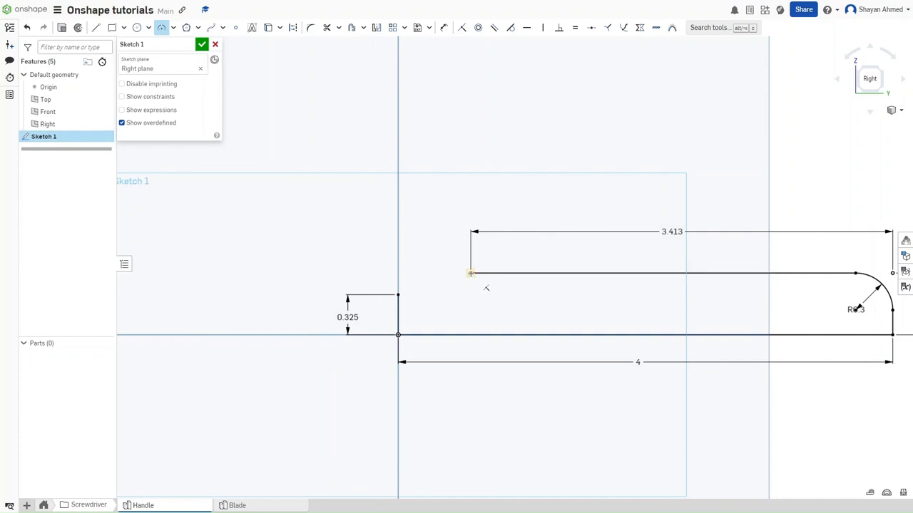
key(a)
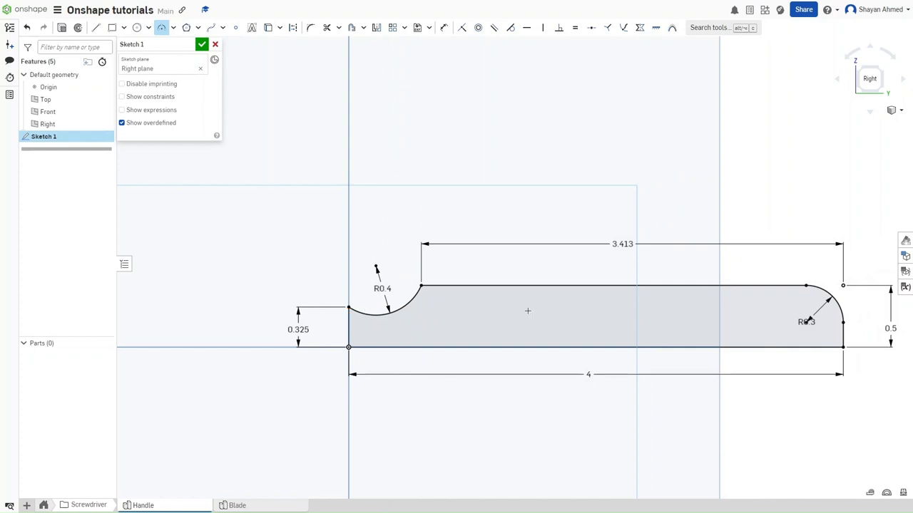
mouse_move(496, 290)
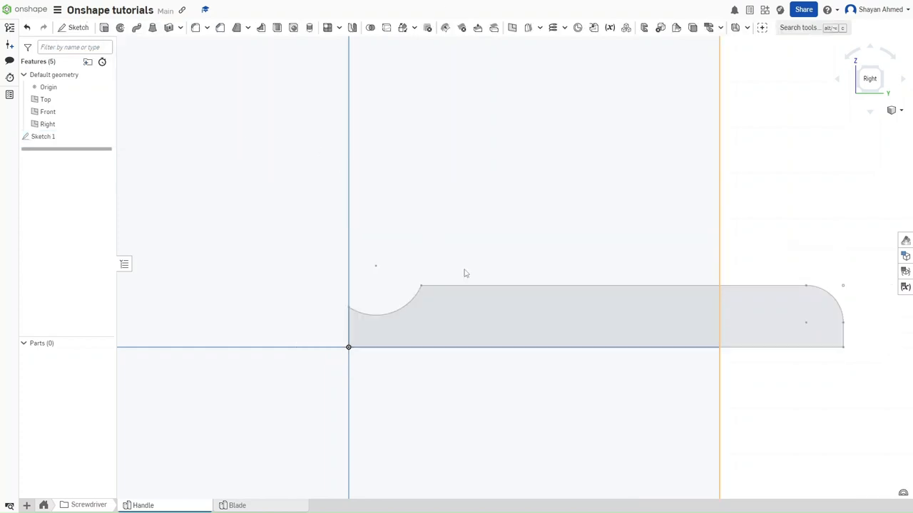
Revolve the handle profile around its bottom edge into solid Part 1
key(Shift+W)
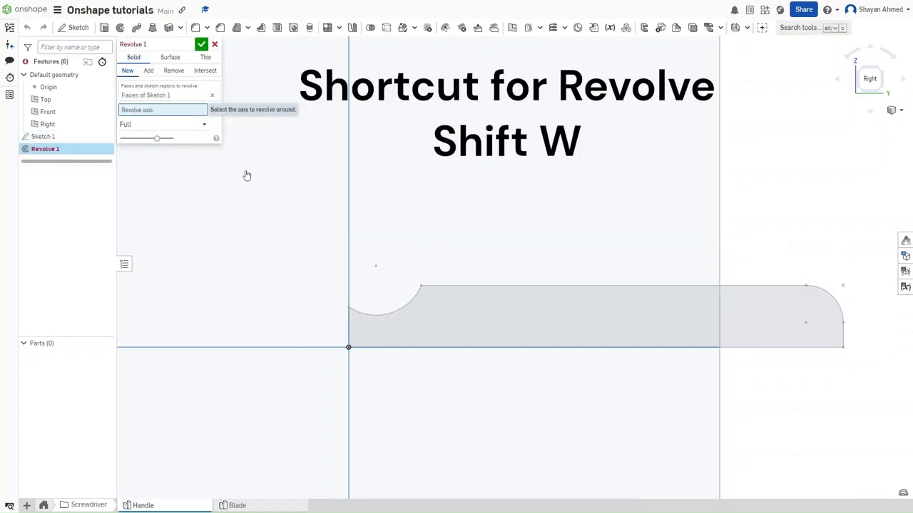
click(488, 348)
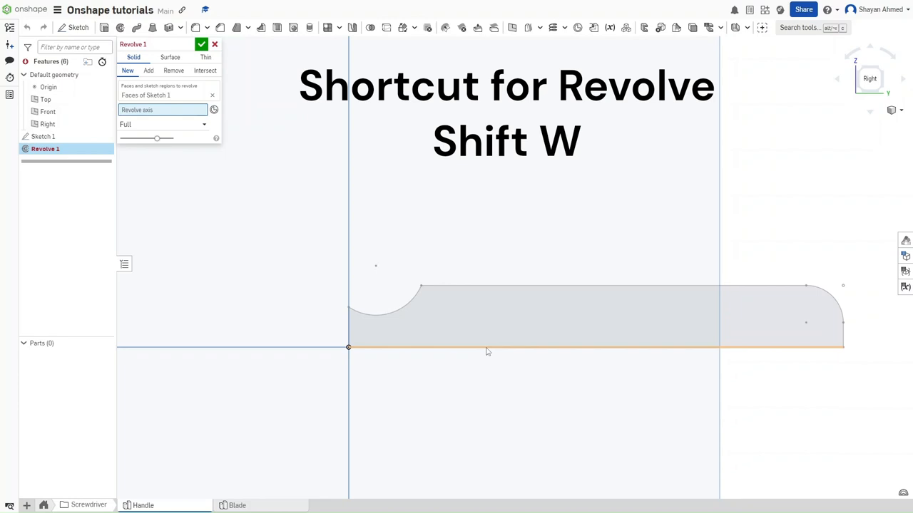
click(485, 348)
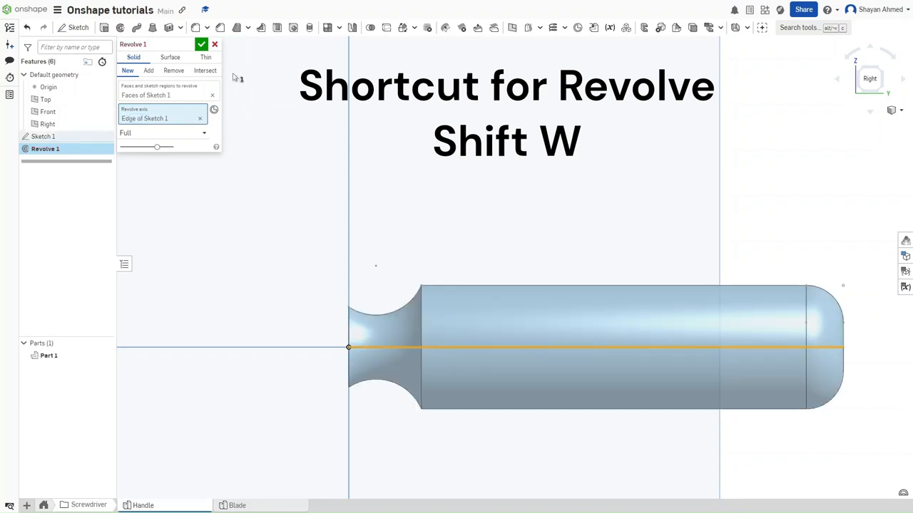
click(202, 43)
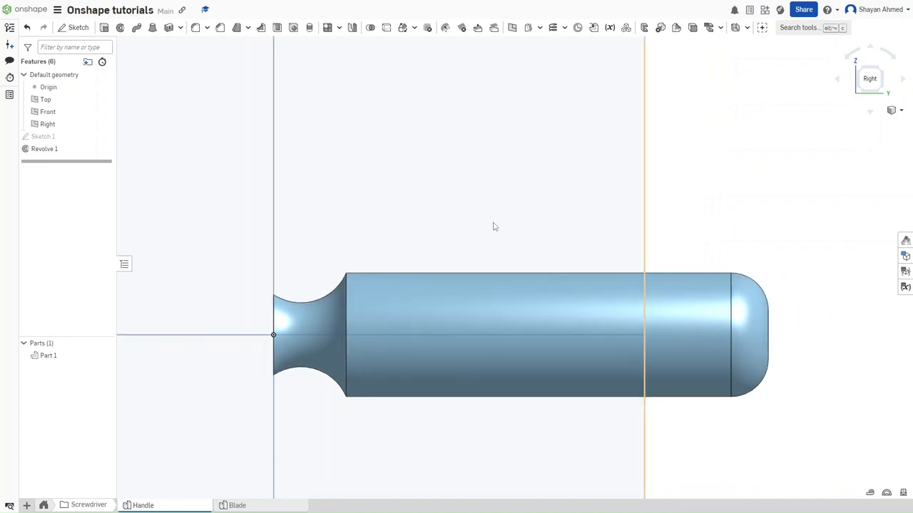
Sketch on the handle's end face a Ø0.8 circle and a small Ø0.19 circle tangent to it
key(shift+2)
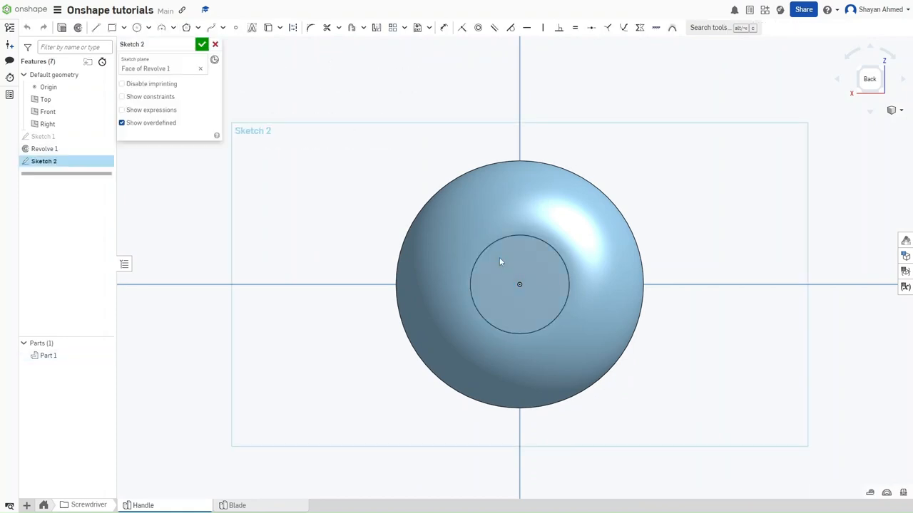
key(c)
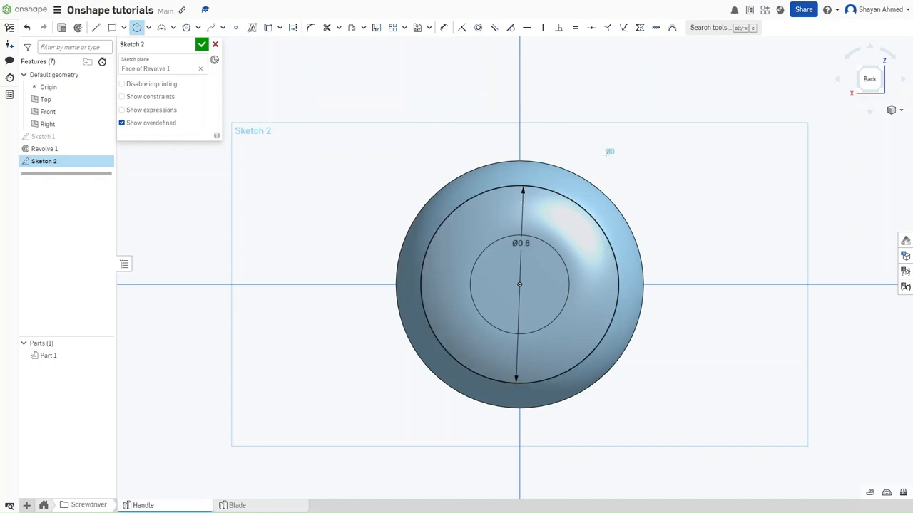
drag(604, 154, 598, 125)
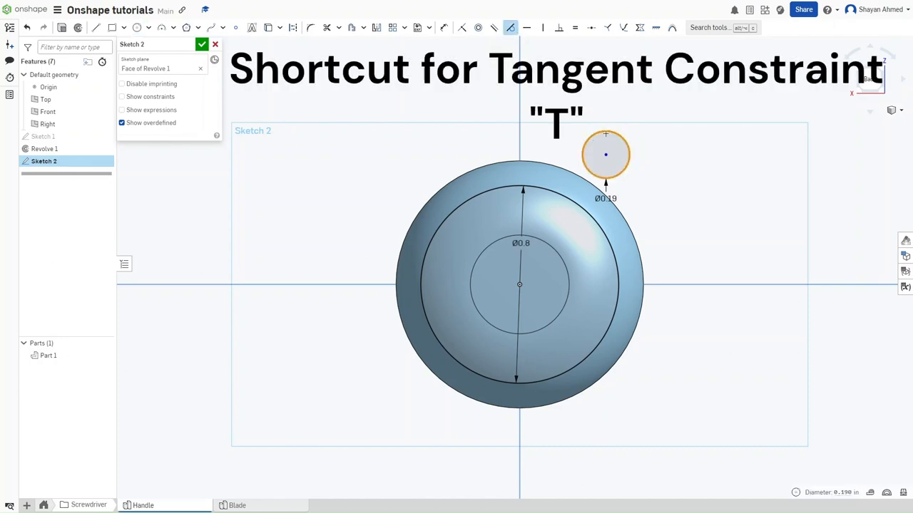
drag(605, 154, 587, 184)
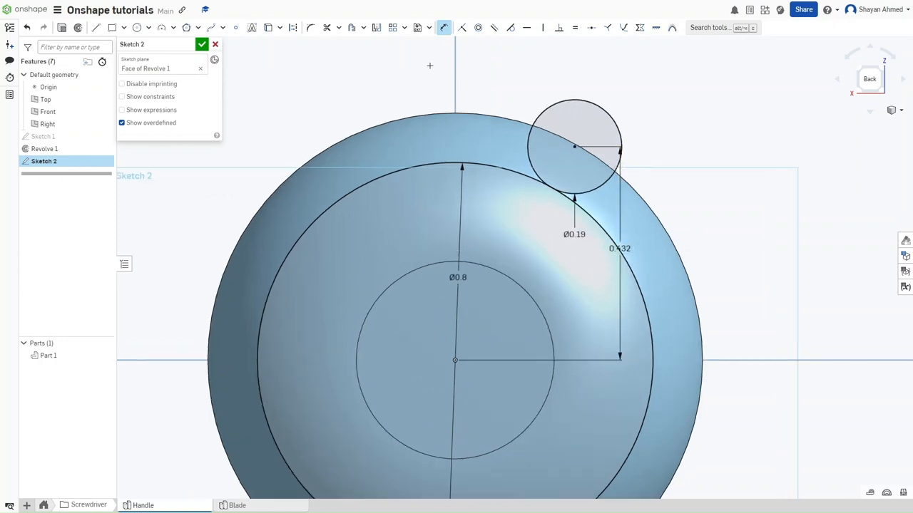
mouse_move(389, 29)
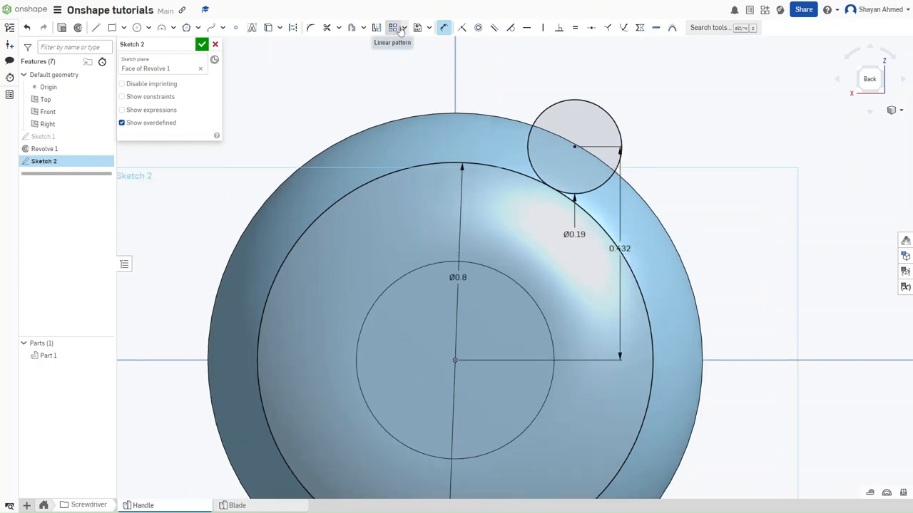
Choose a circular sketch pattern for the small circle
click(406, 29)
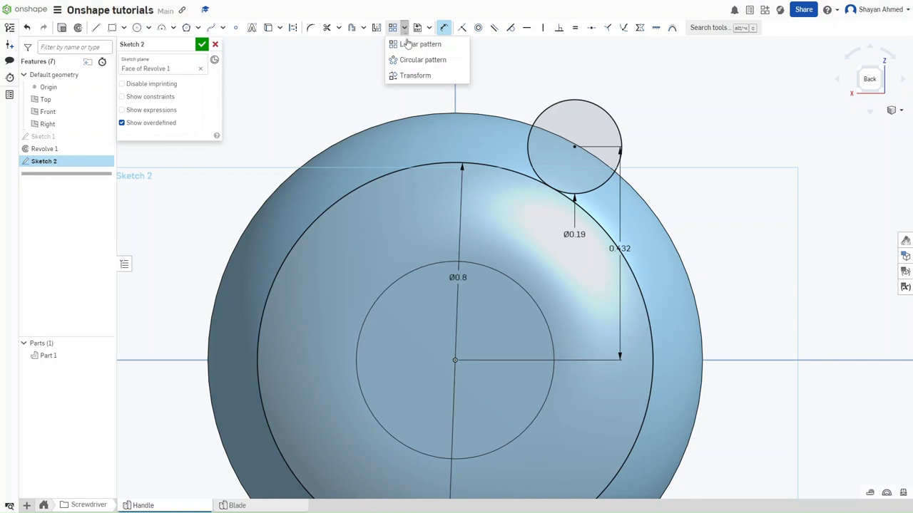
click(422, 60)
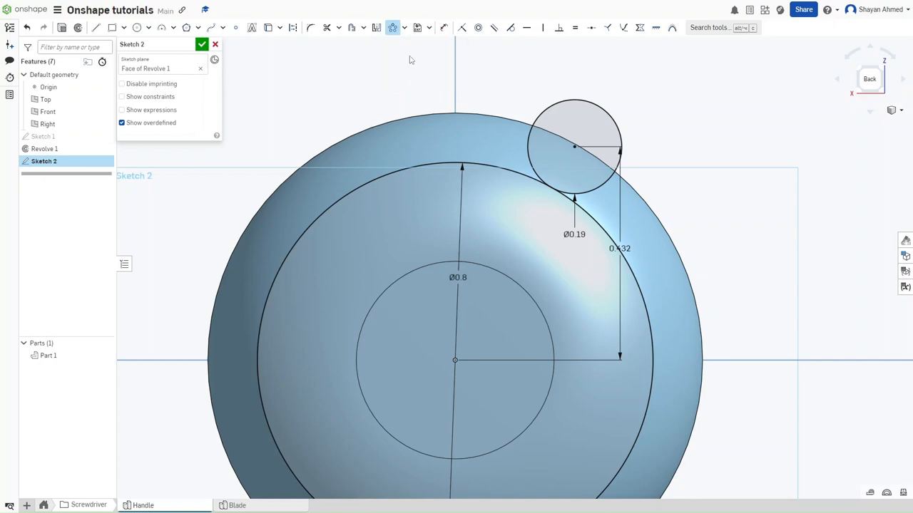
mouse_move(582, 115)
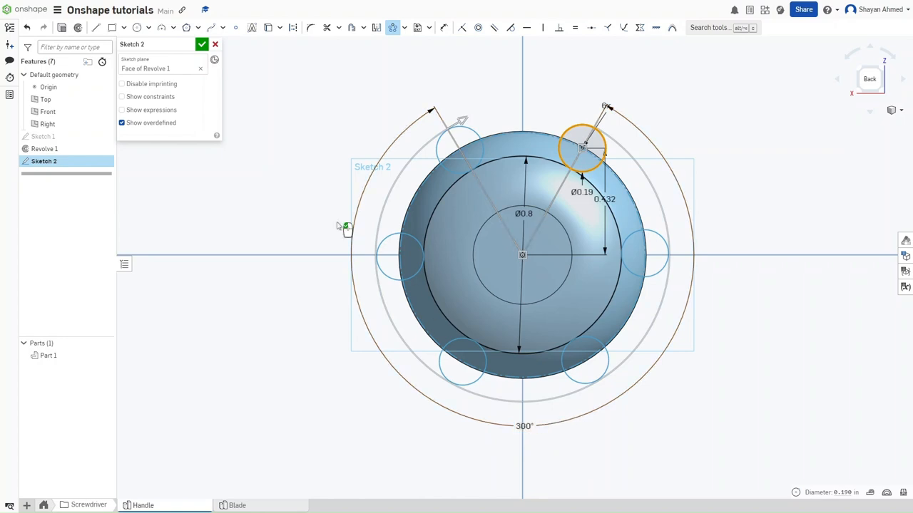
mouse_move(288, 112)
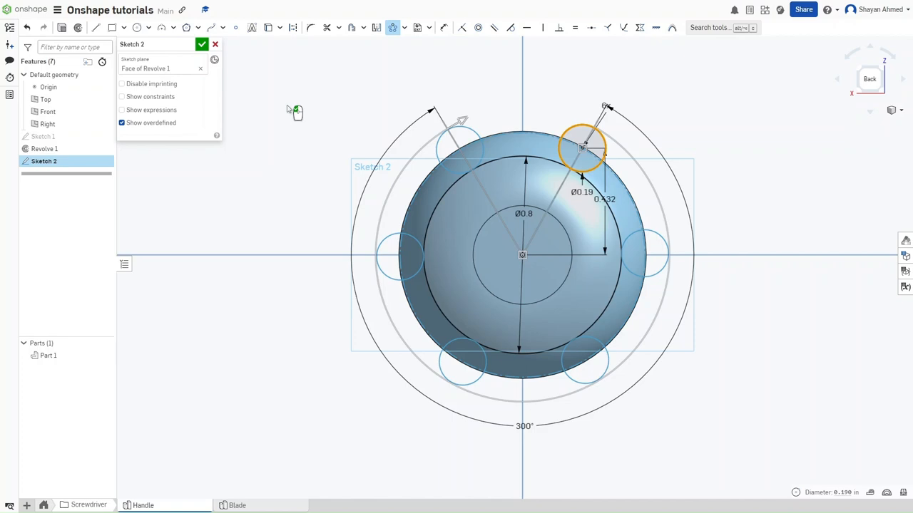
Extrude the six small circle regions as new parts
key(shift+e)
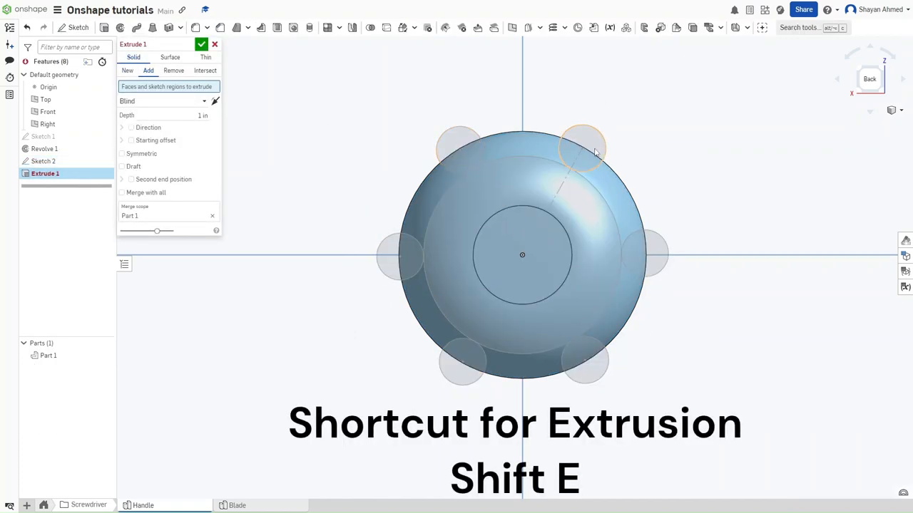
click(583, 147)
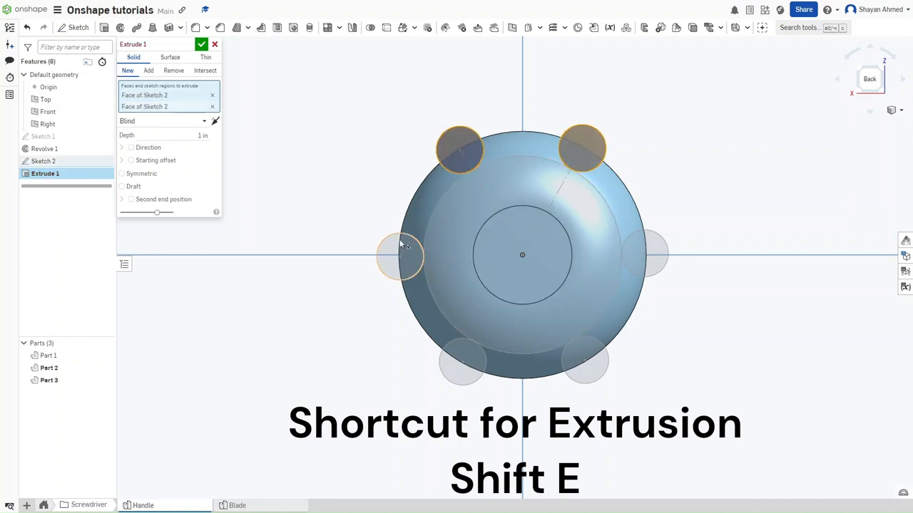
click(399, 257)
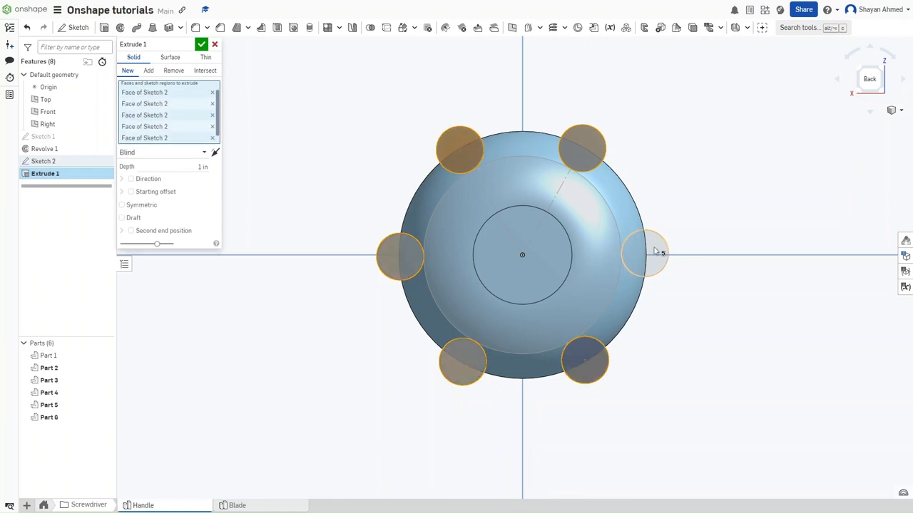
click(642, 254)
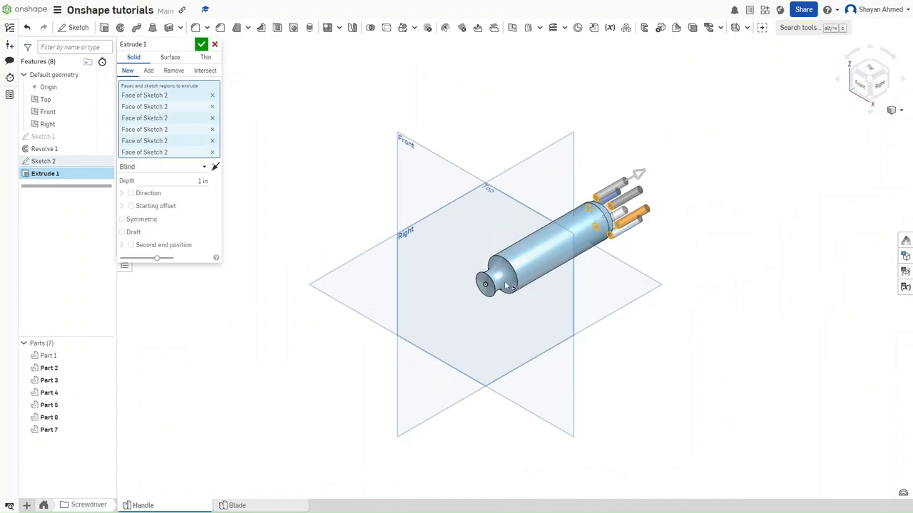
Set the extrusion to Remove, Up to the handle face with an offset distance, cutting six grooves
key(shift+7)
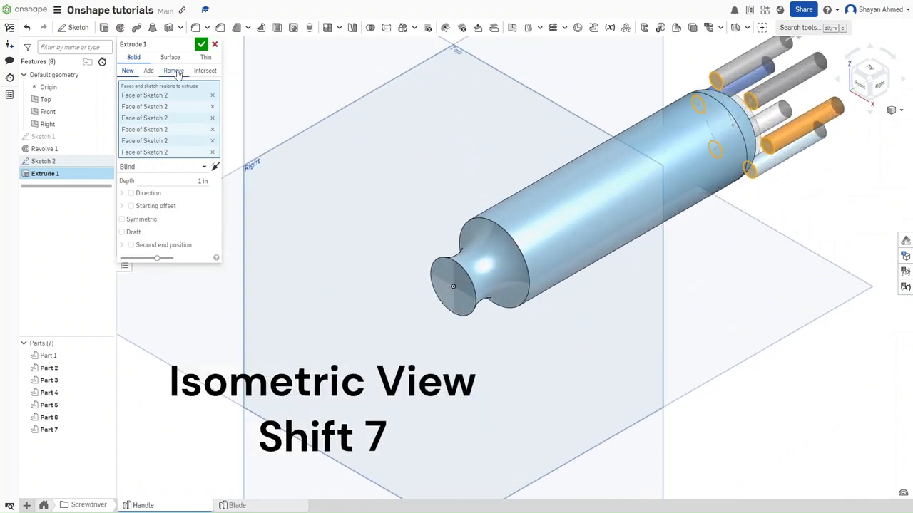
click(174, 70)
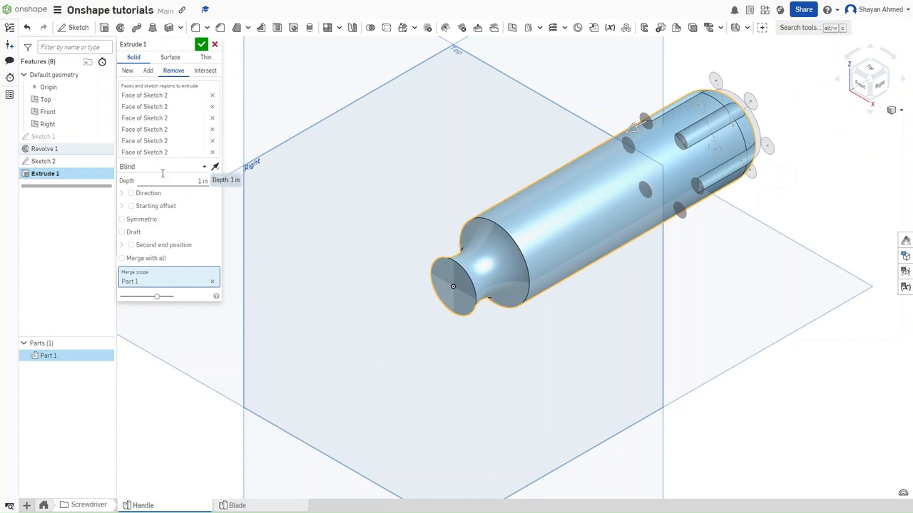
click(164, 166)
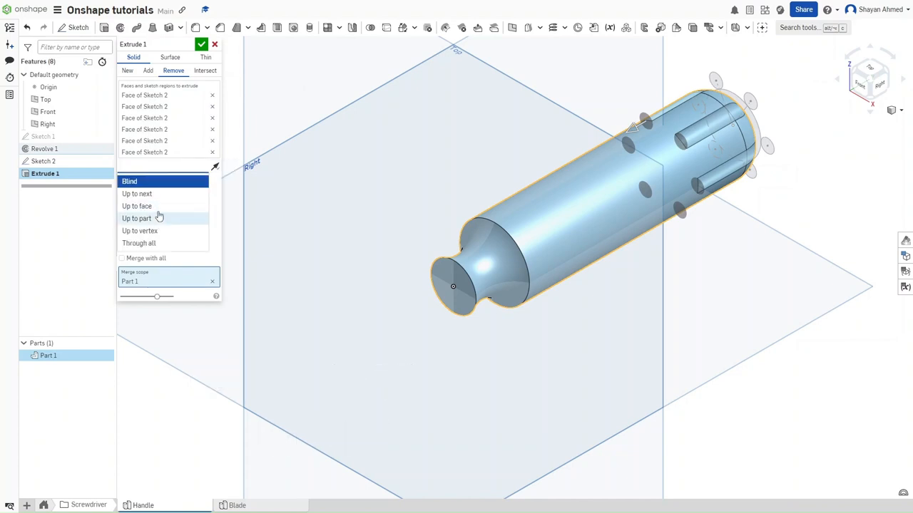
click(136, 205)
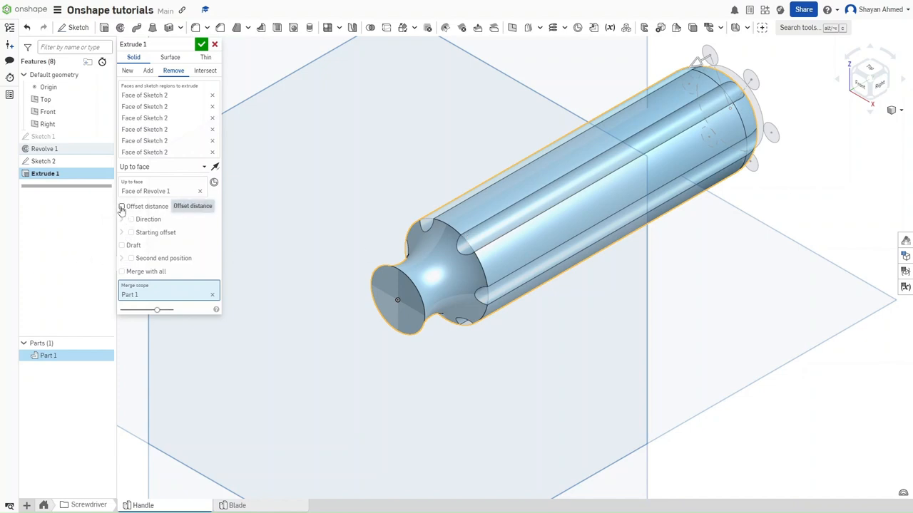
click(121, 205)
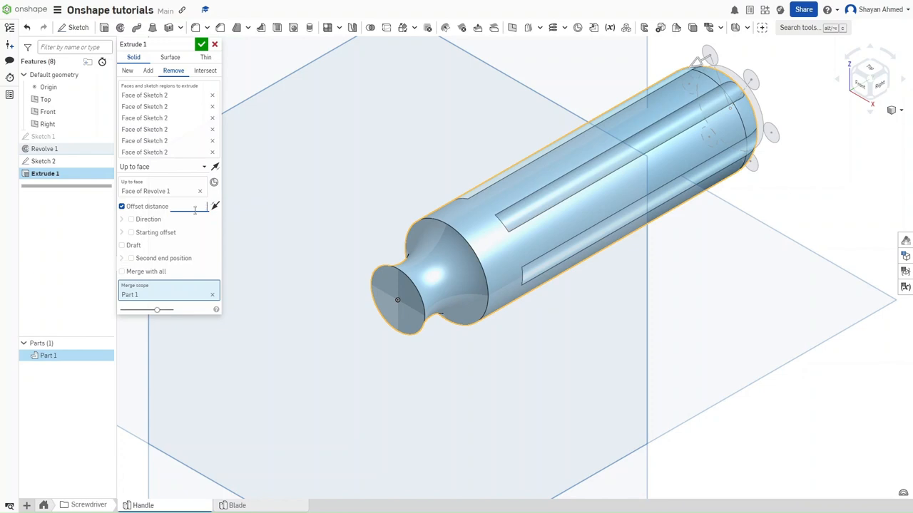
click(196, 206)
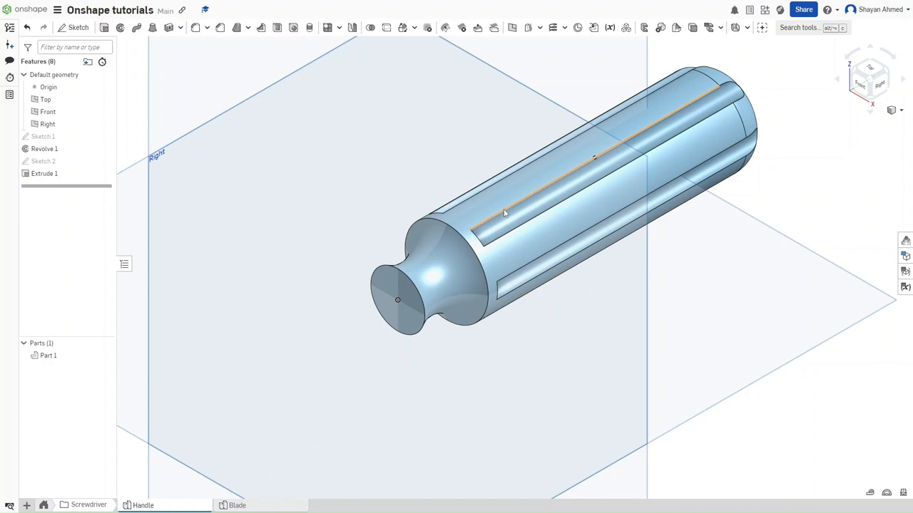
Fillet the groove edges all around the handle and accept it
click(237, 27)
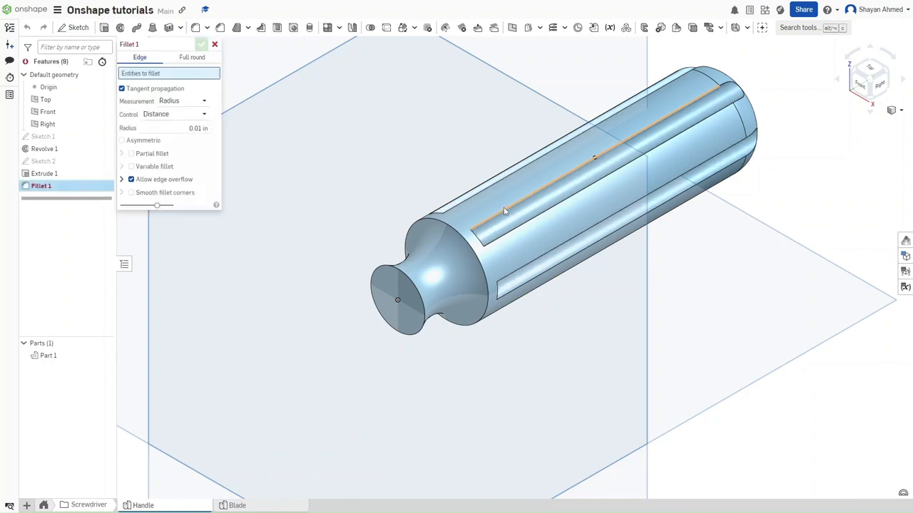
click(521, 214)
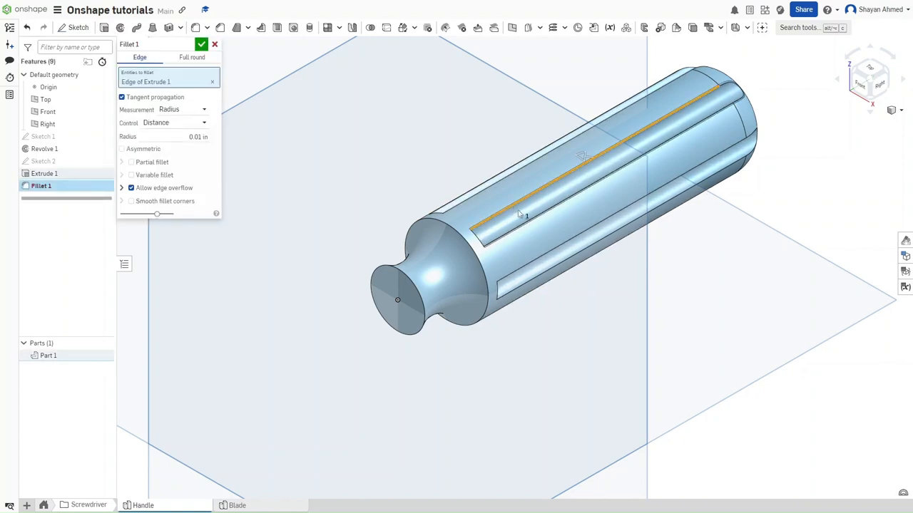
click(563, 245)
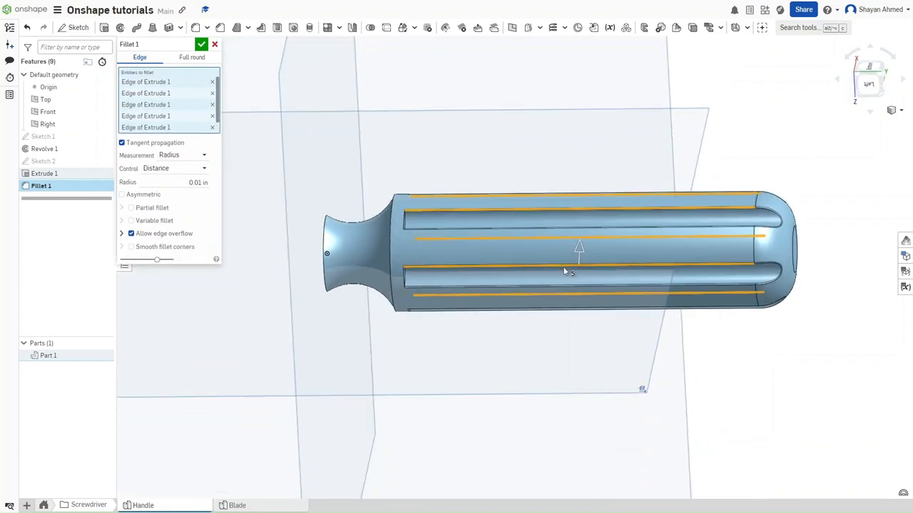
drag(563, 271, 534, 286)
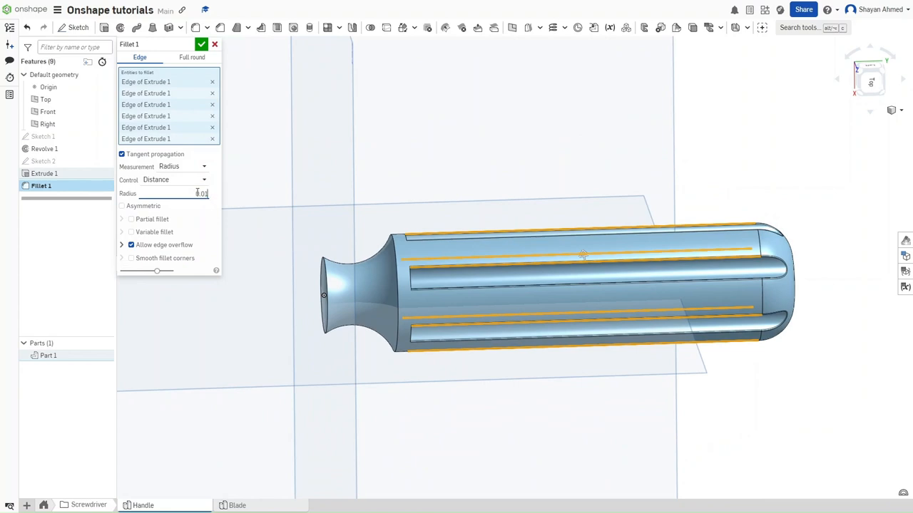
click(203, 44)
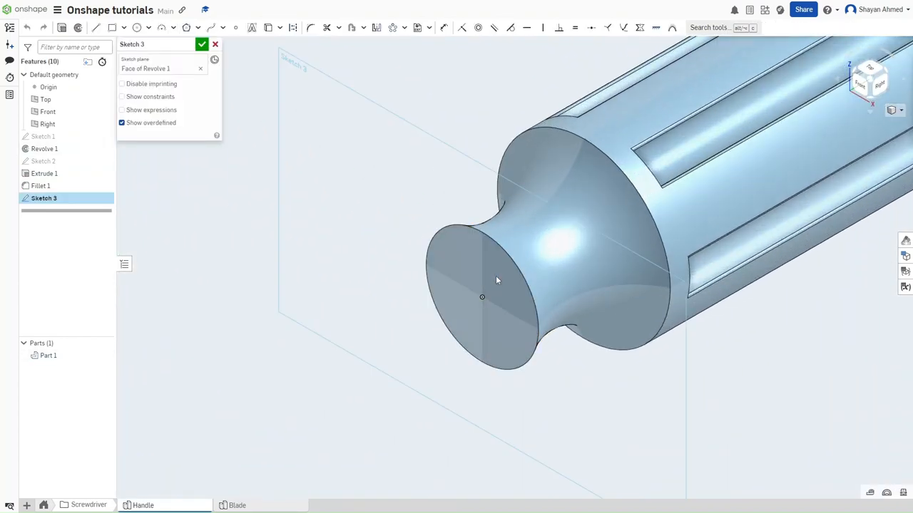
Sketch a small circle on the handle's neck-end face and bore it 1 in deep as Extrude 2
click(140, 28)
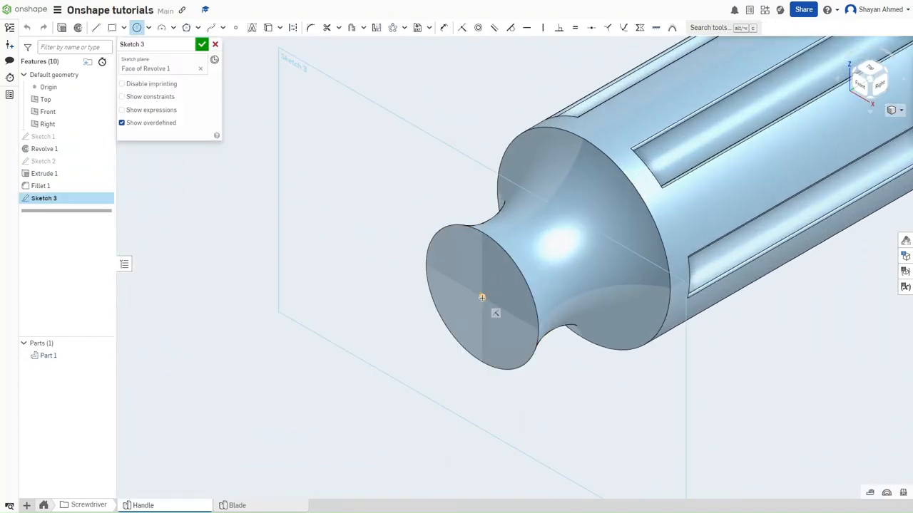
drag(482, 298, 502, 293)
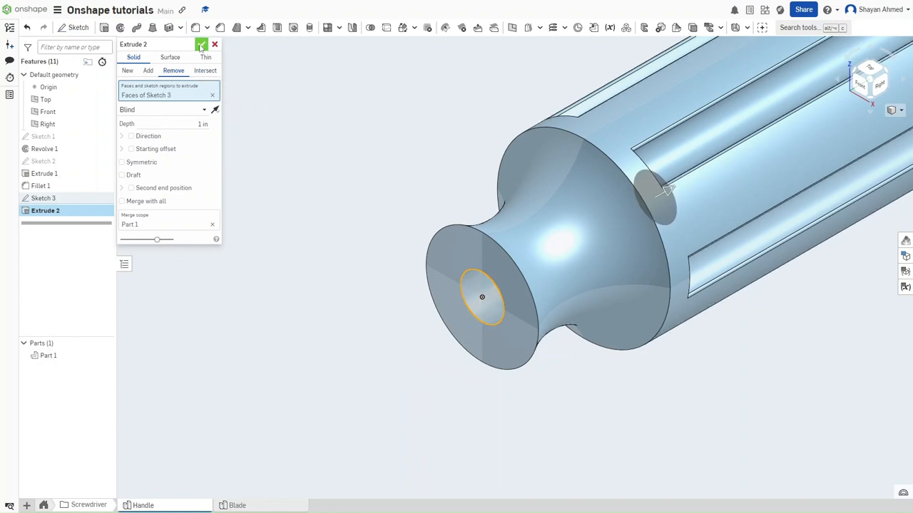
click(201, 45)
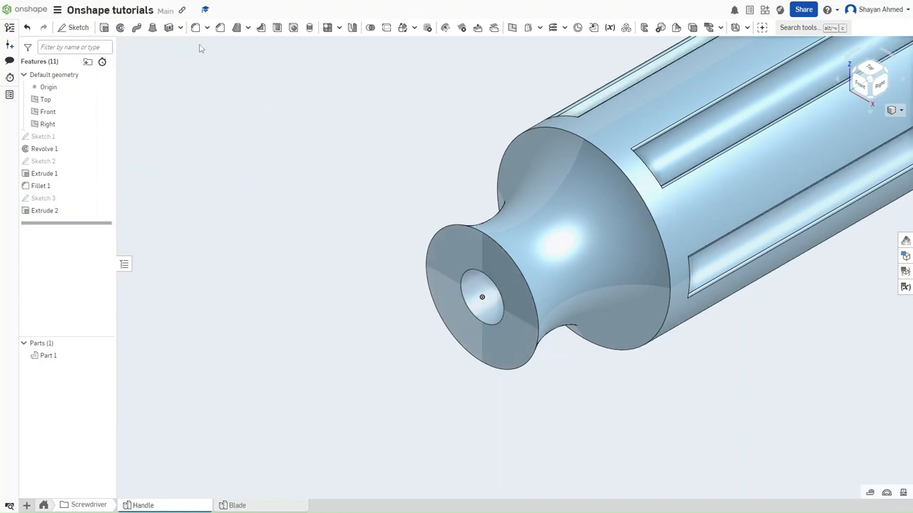
mouse_move(379, 305)
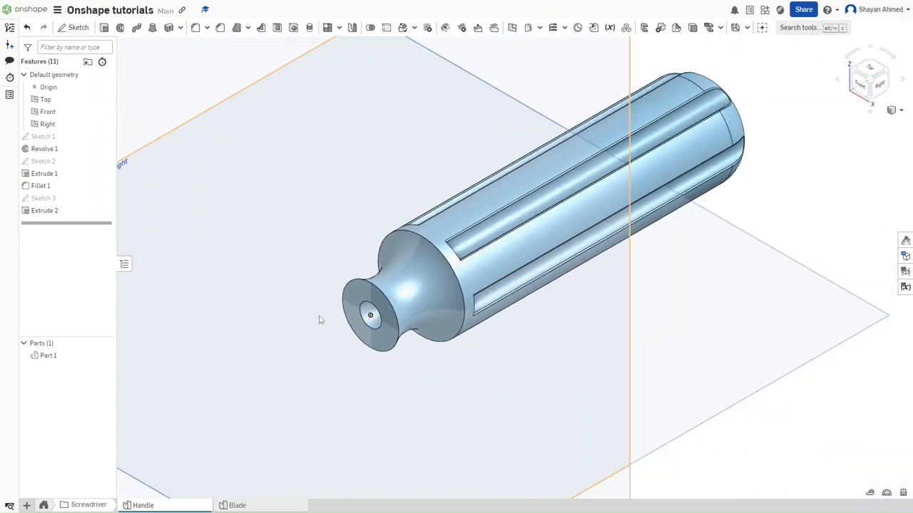
In the Blade studio, sketch a circle on the Front plane for the thin shaft (Extrude 1)
click(406, 287)
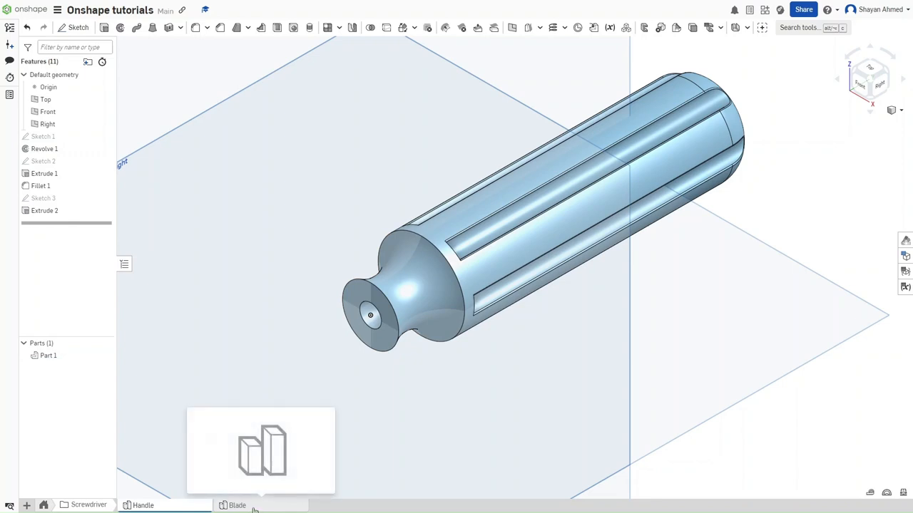
click(237, 505)
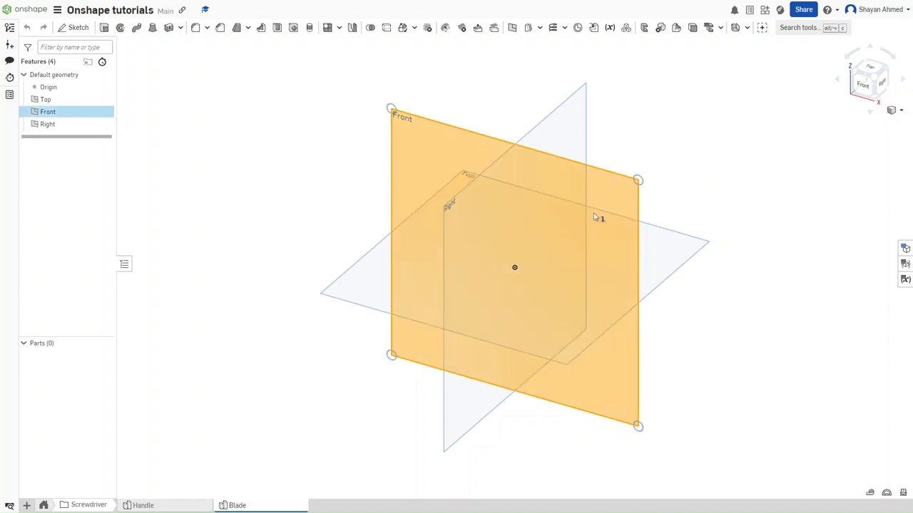
click(77, 29)
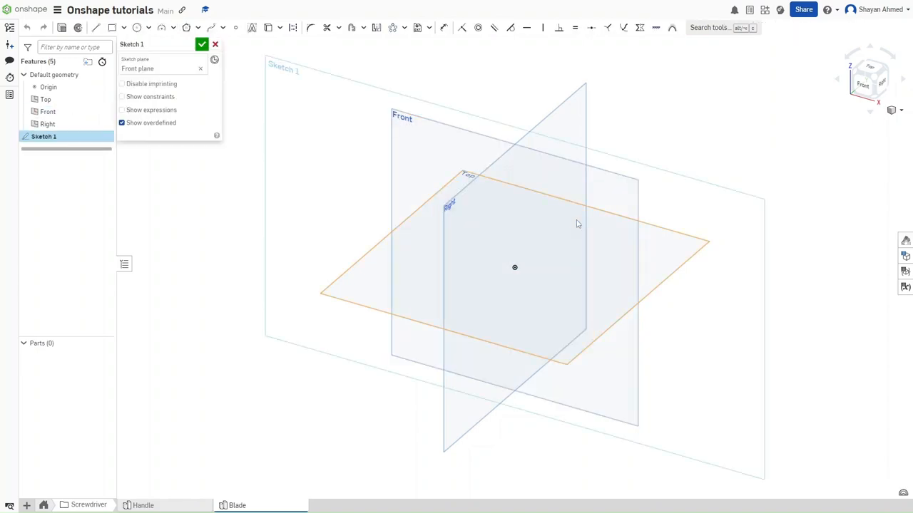
click(142, 28)
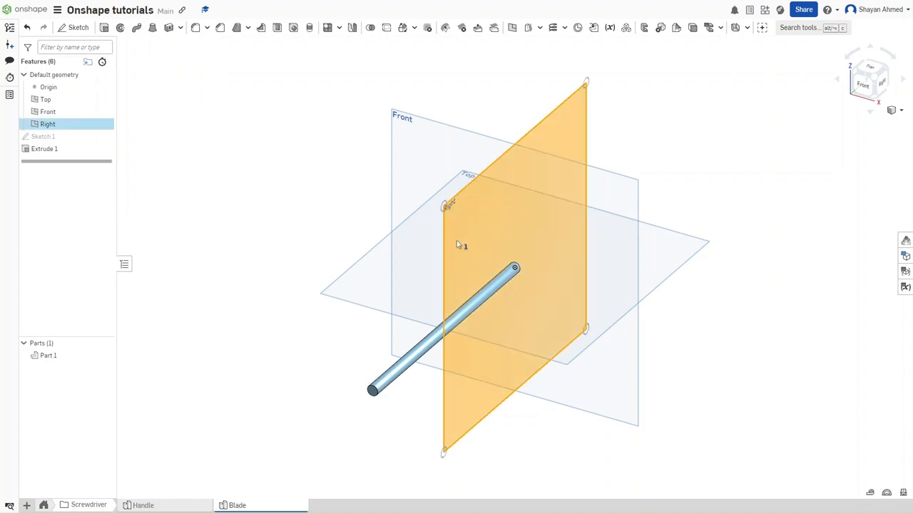
On the Right plane, draw a corner rectangle over the shaft end and dimension it 0.417 by 0.13
click(74, 29)
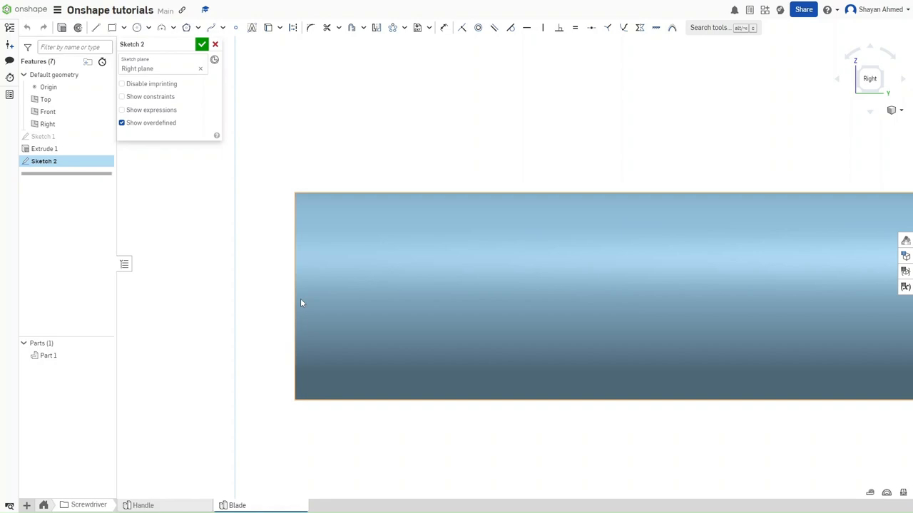
click(112, 29)
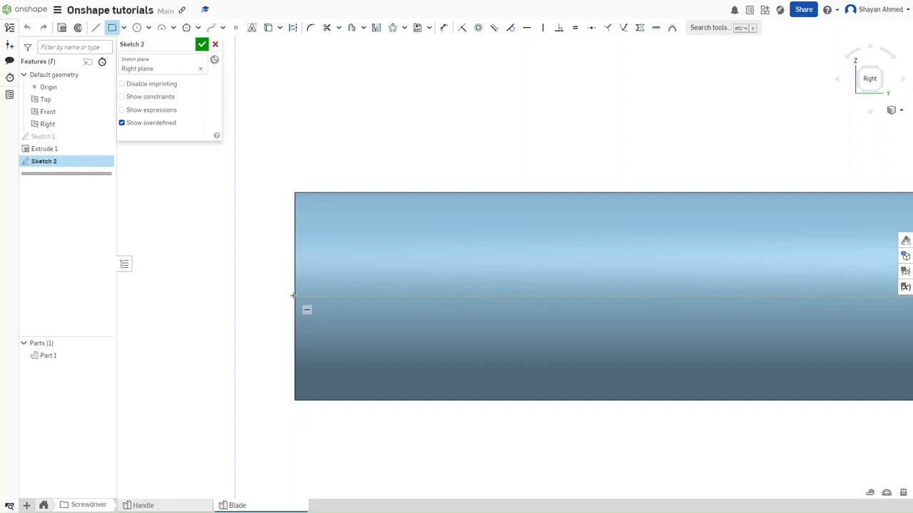
drag(293, 295, 574, 208)
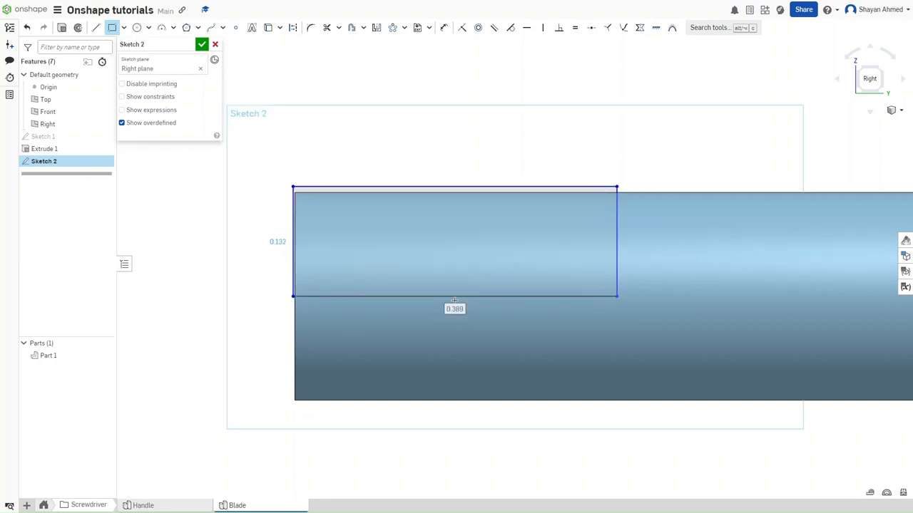
mouse_move(468, 291)
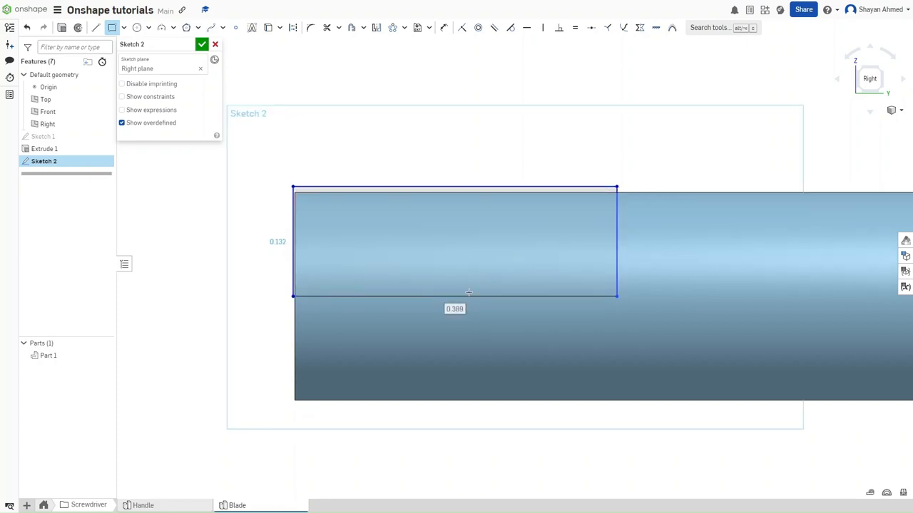
click(453, 308)
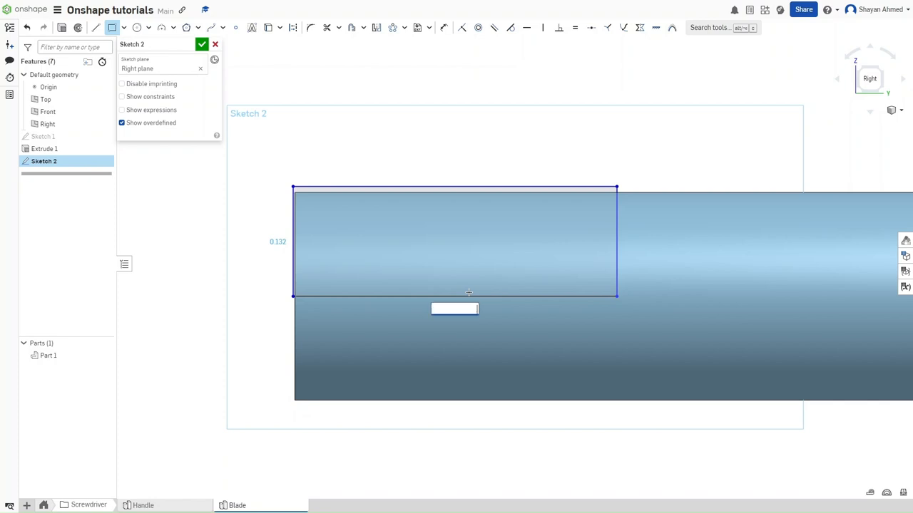
text(417)
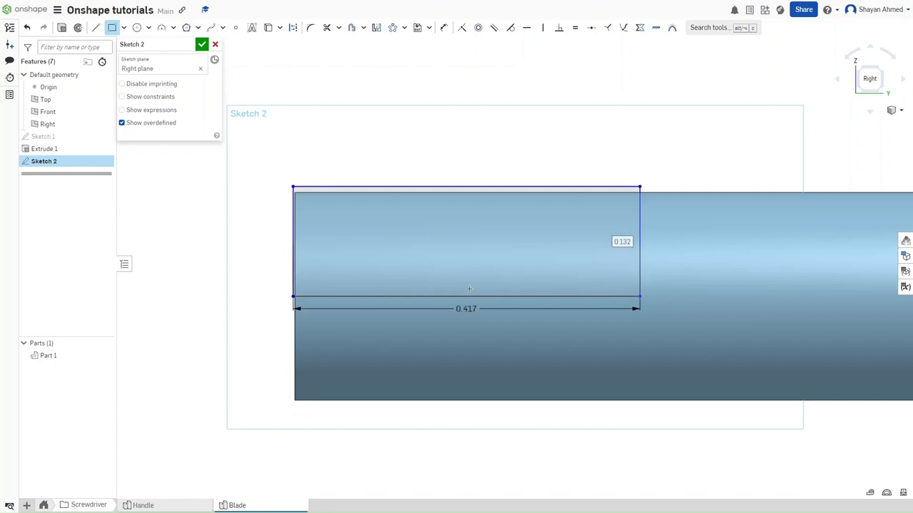
mouse_move(622, 241)
text(0.13)
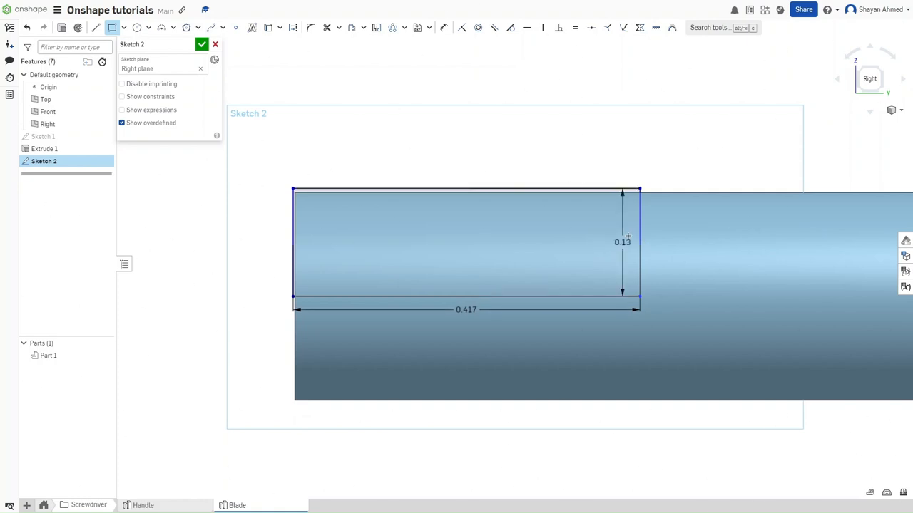
mouse_move(320, 264)
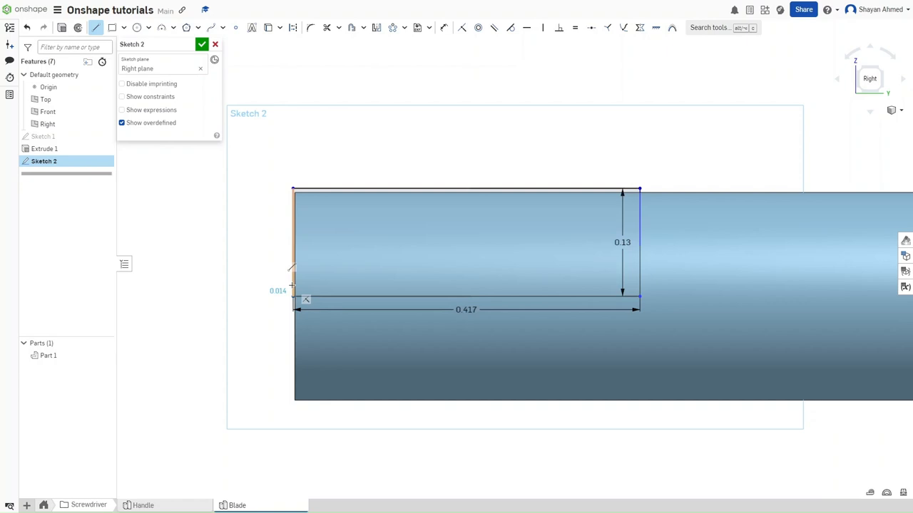
Adjust the tip dimensions and shape an R0.95 arc across the tip profile
double_click(275, 291)
text(0.2)
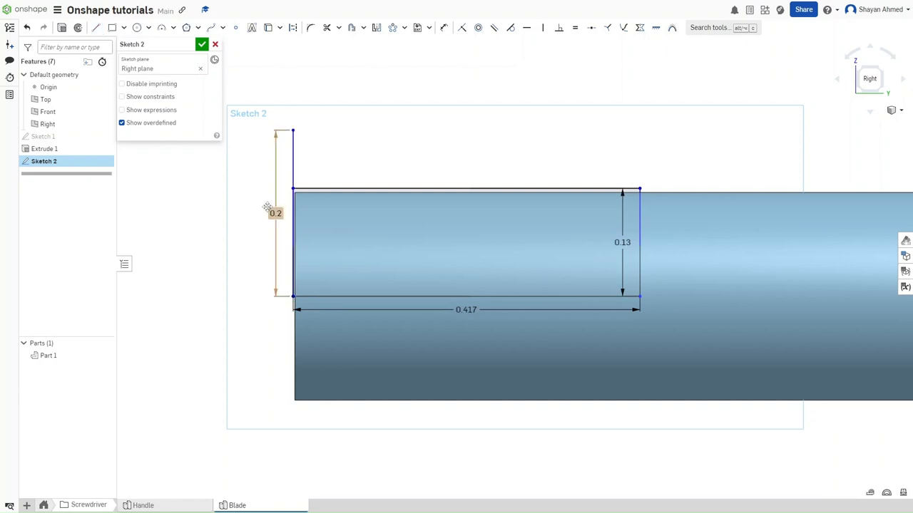
double_click(274, 214)
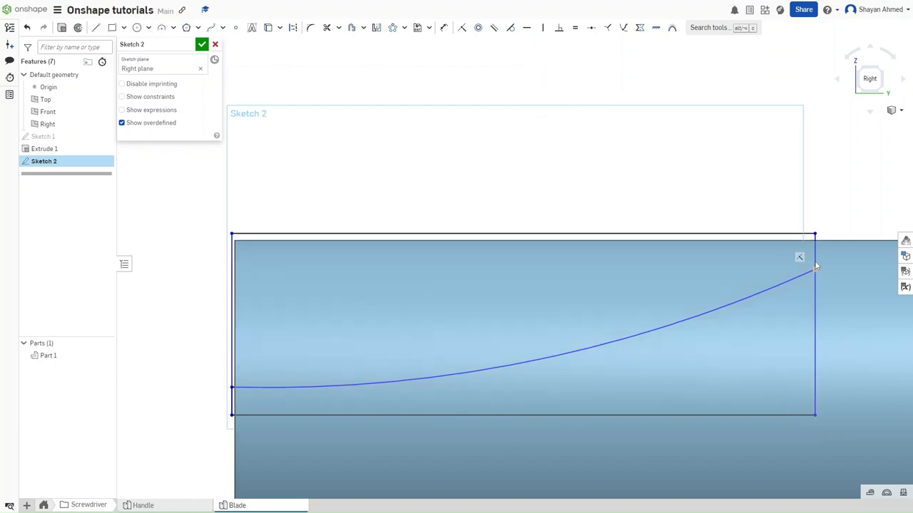
drag(816, 267, 816, 242)
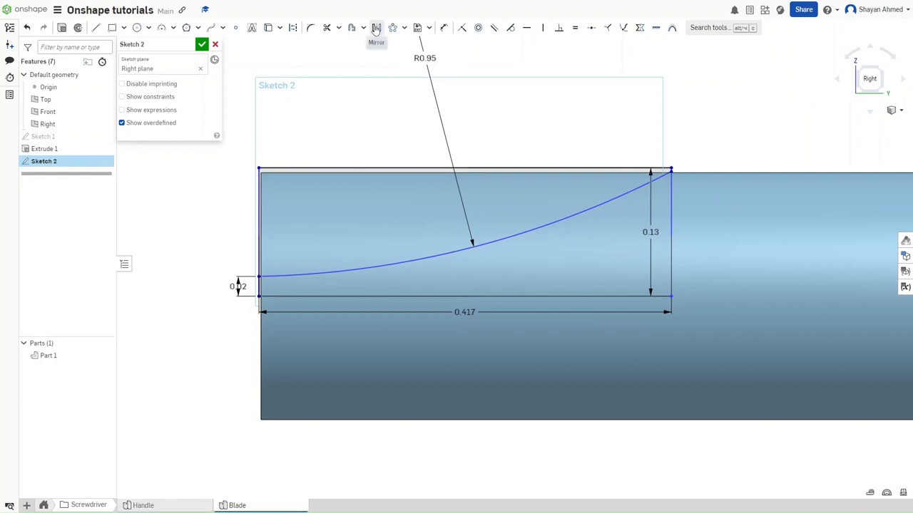
Mirror the arc about the shaft centreline and accept Sketch 2
click(377, 28)
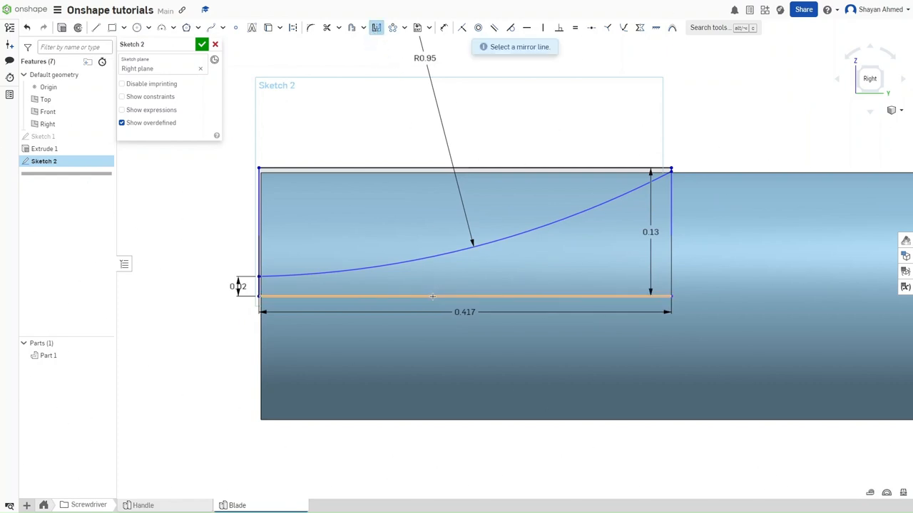
click(430, 296)
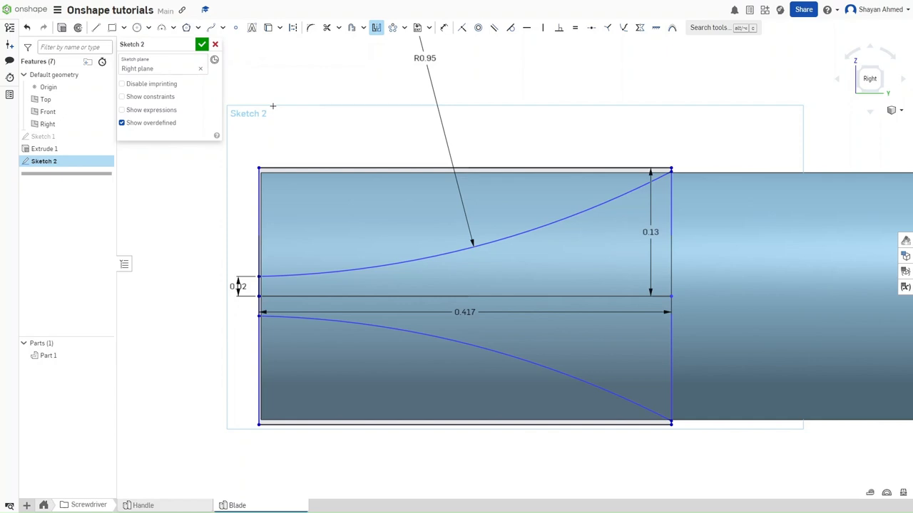
click(203, 45)
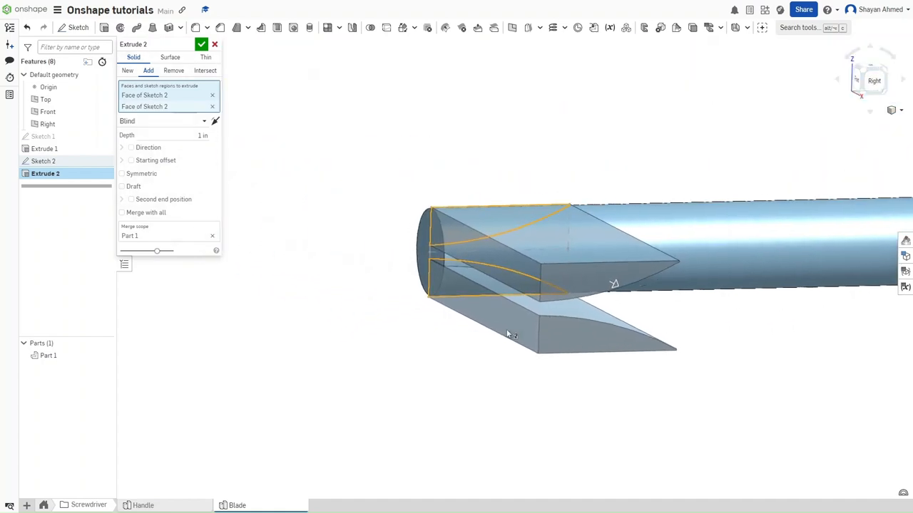
Make Extrude 2 a Remove cut, Through all and Symmetric, flattening the blade tip
click(174, 70)
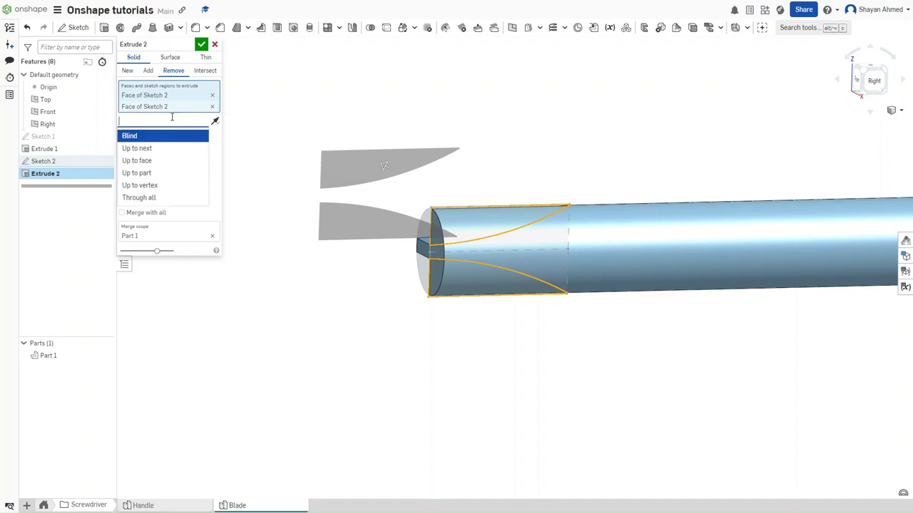
click(140, 197)
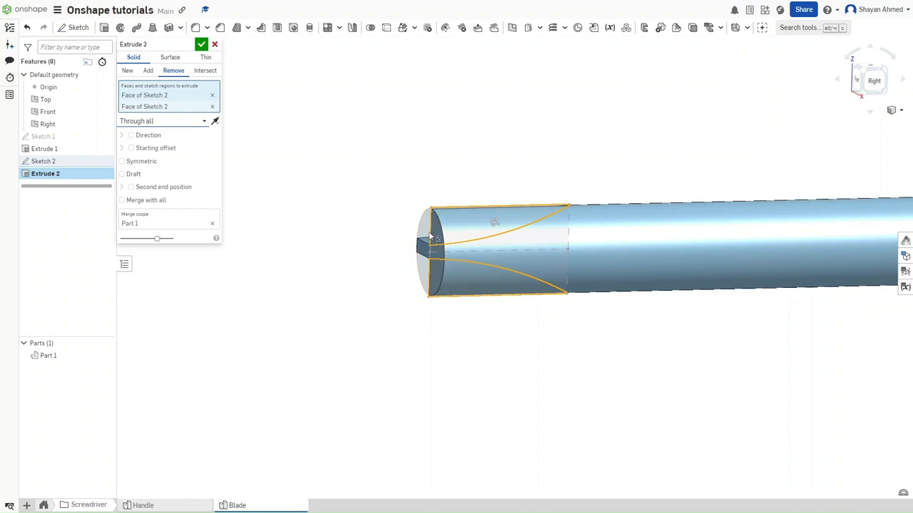
mouse_move(436, 200)
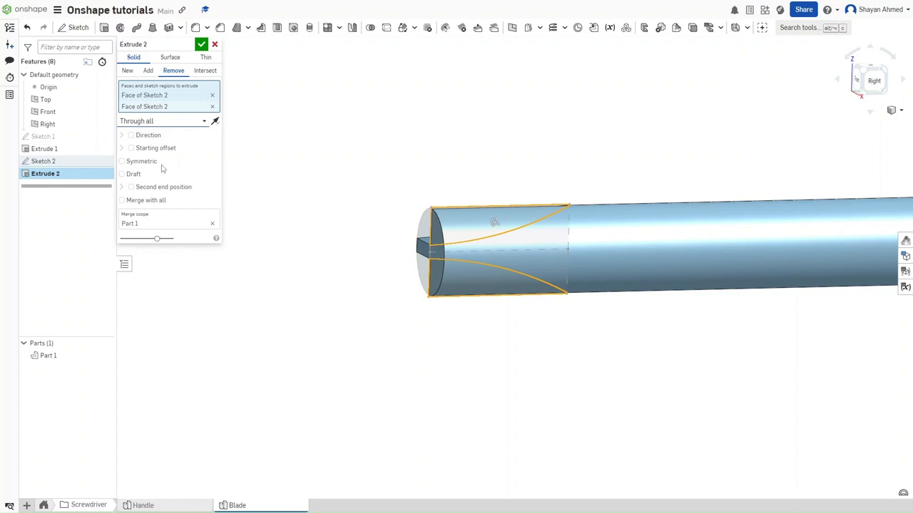
click(123, 161)
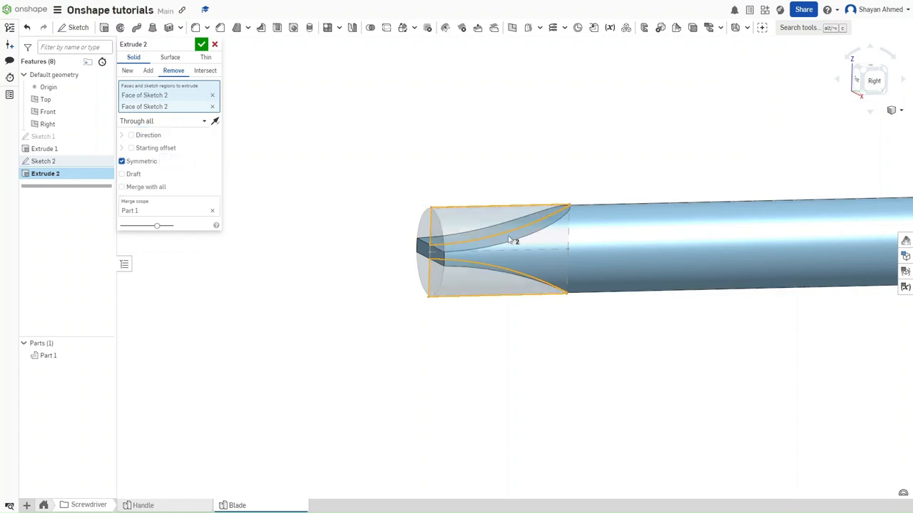
click(202, 44)
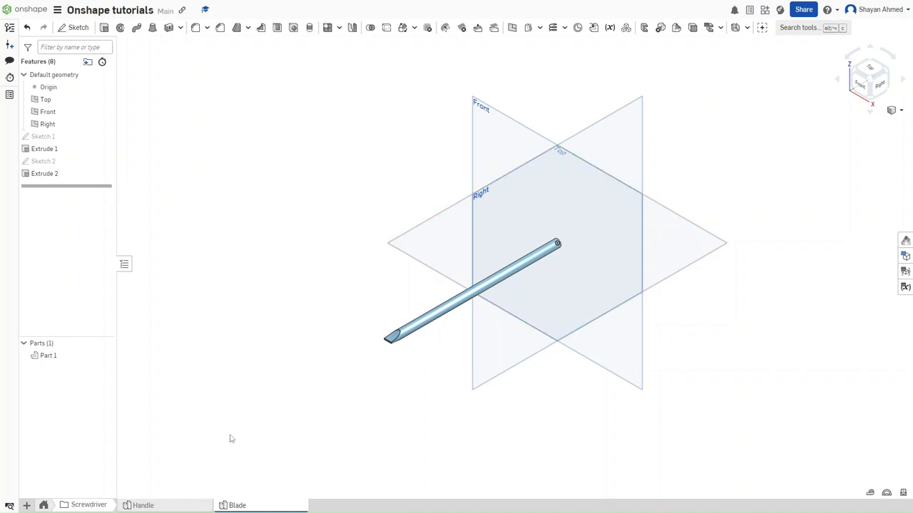
mouse_move(27, 505)
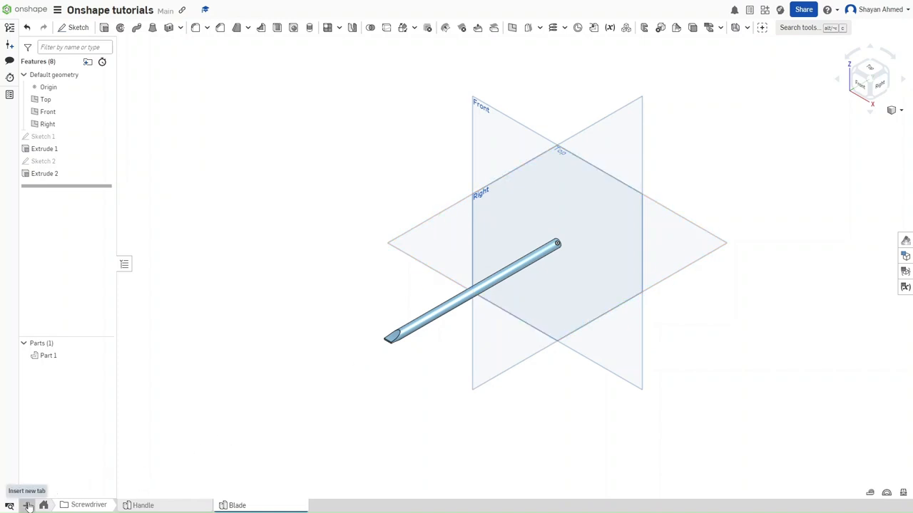
Create Assembly 2 and insert the Blade and Handle parts into it
click(28, 504)
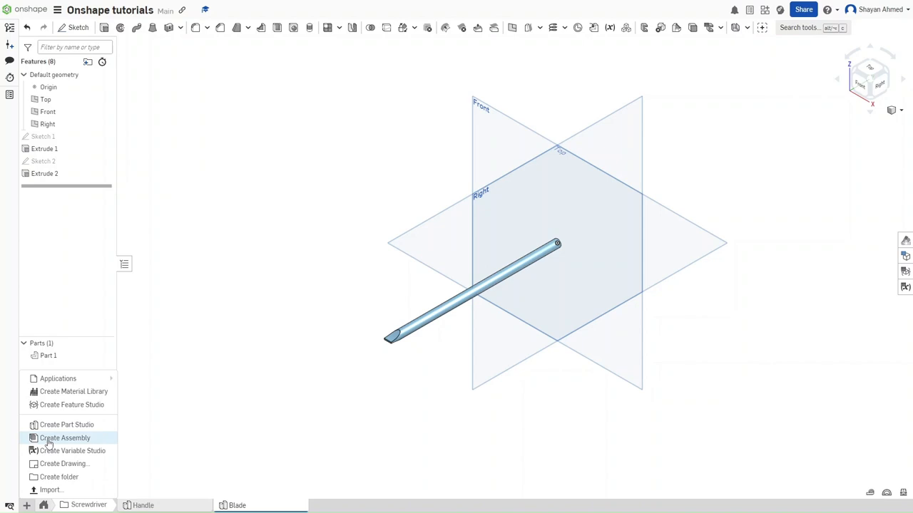
click(64, 436)
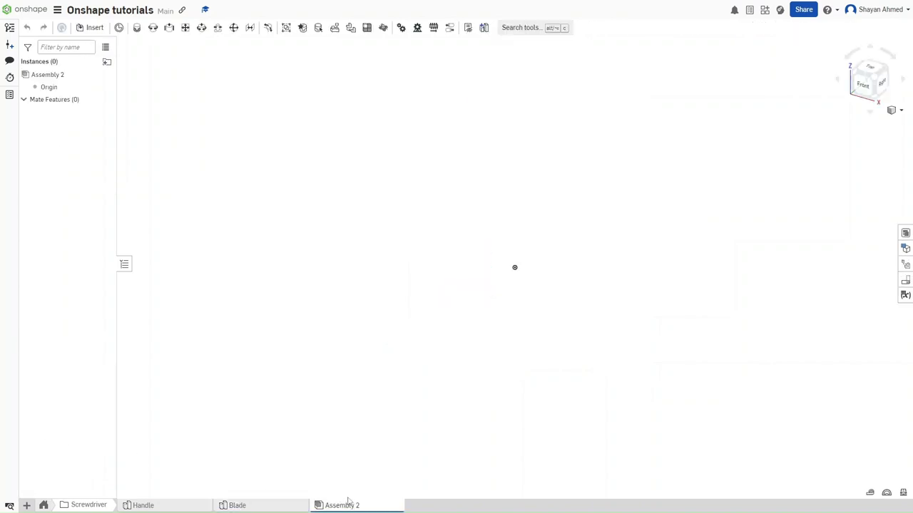
mouse_move(308, 268)
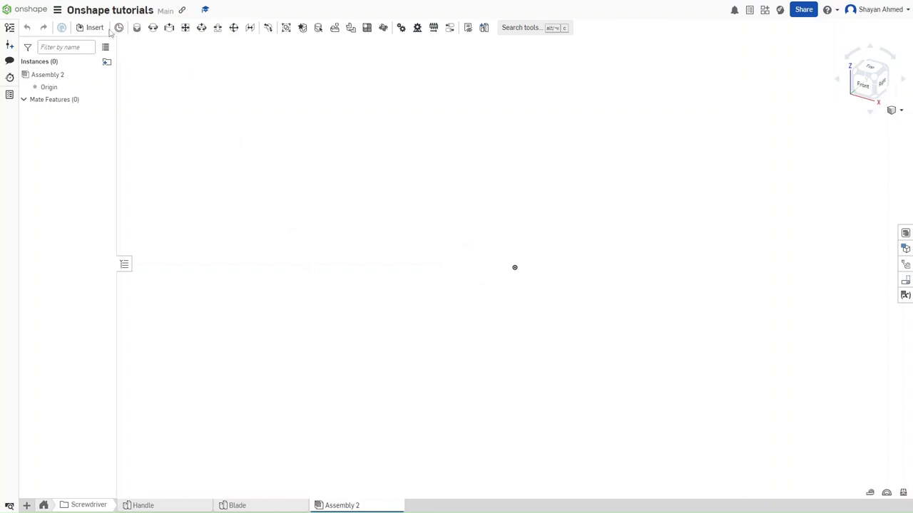
click(91, 27)
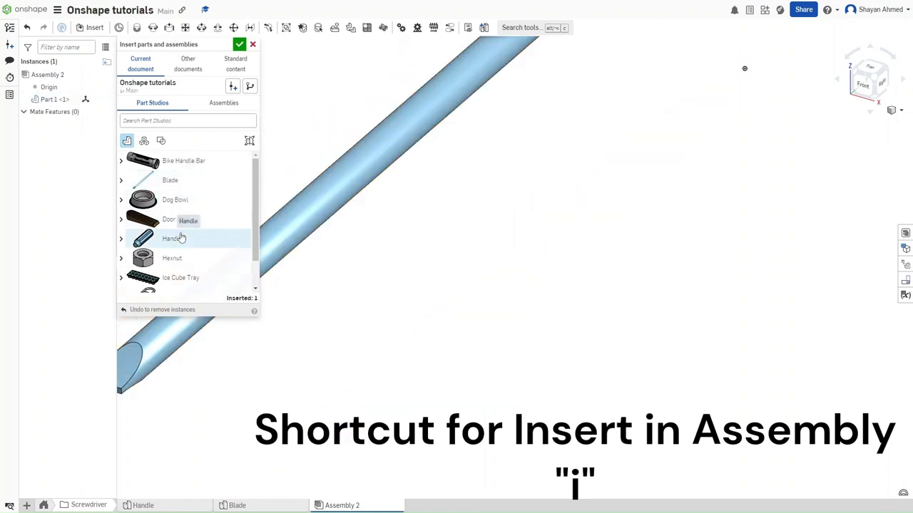
click(171, 239)
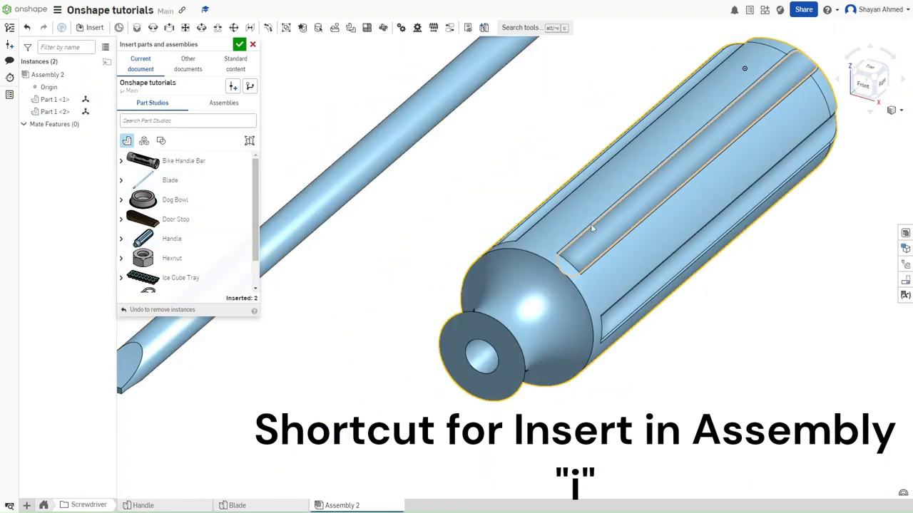
click(252, 45)
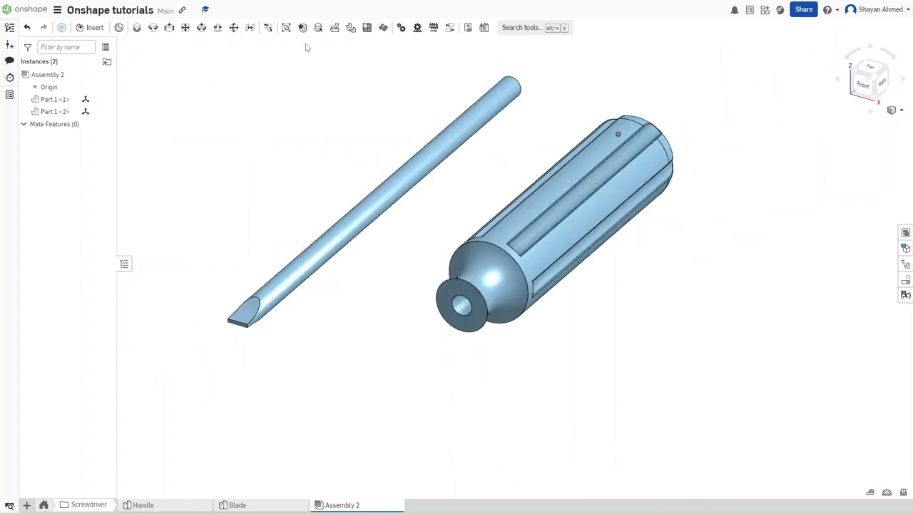
mouse_move(299, 27)
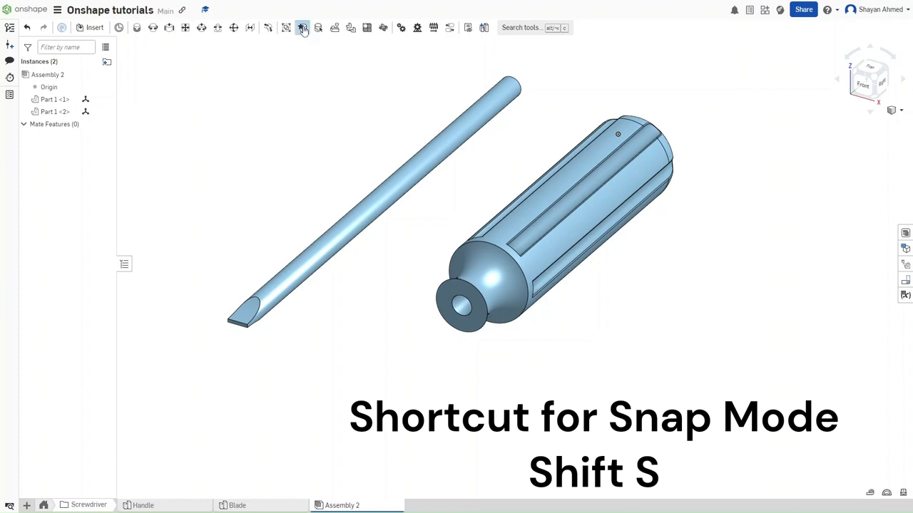
mouse_move(134, 29)
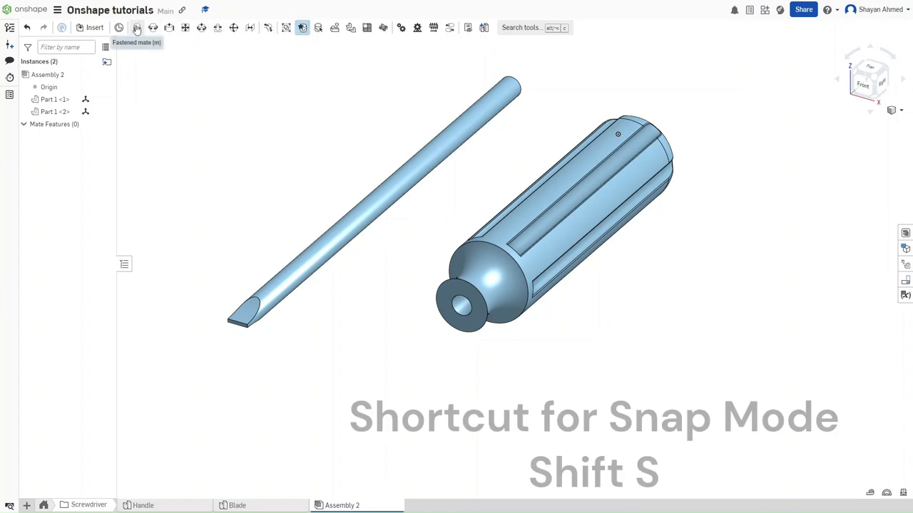
Add a Fastened mate between the blade end's centre and the handle hole's centre
click(135, 29)
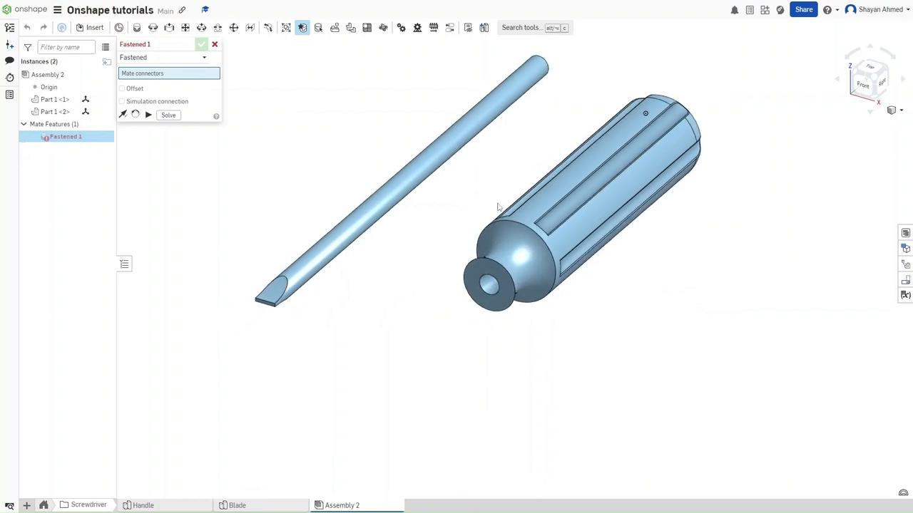
drag(499, 207, 610, 157)
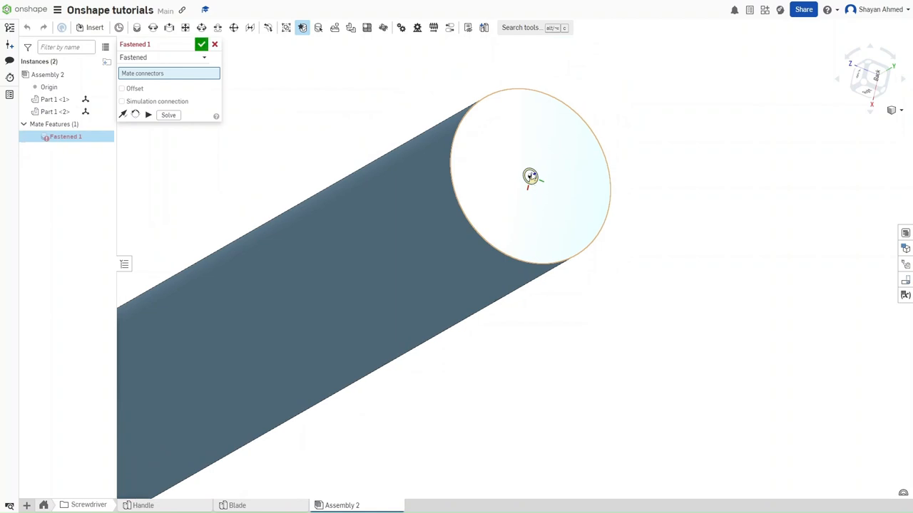
click(529, 177)
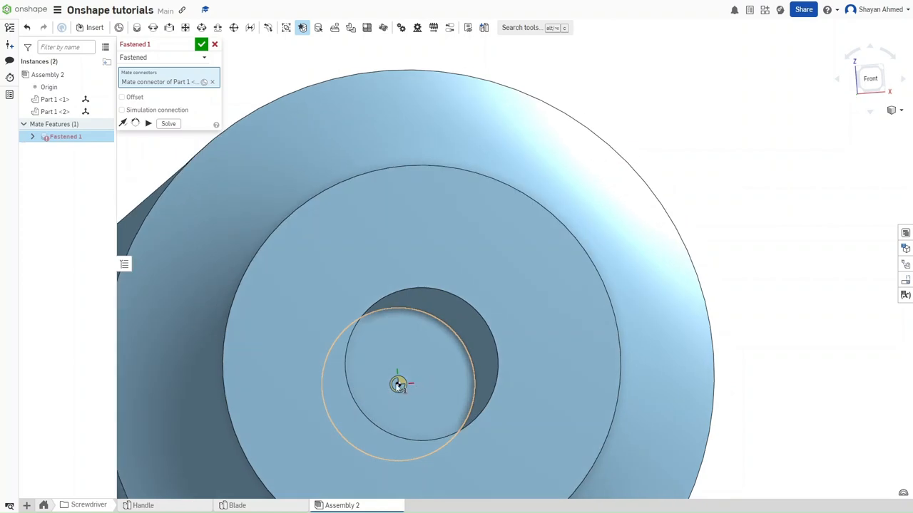
click(396, 385)
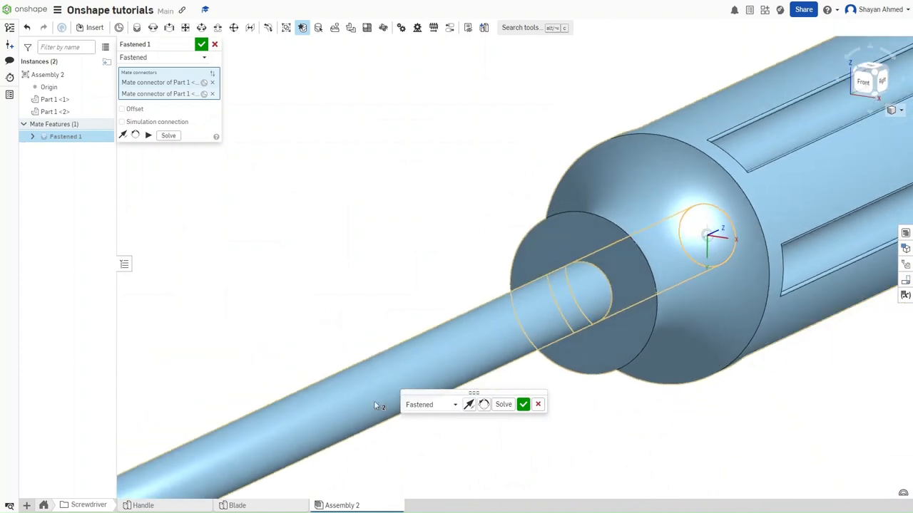
click(522, 405)
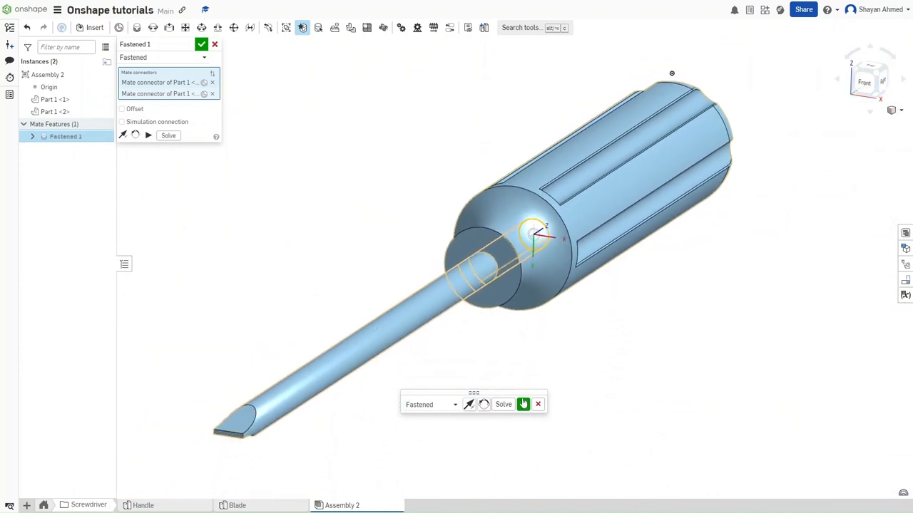
click(522, 403)
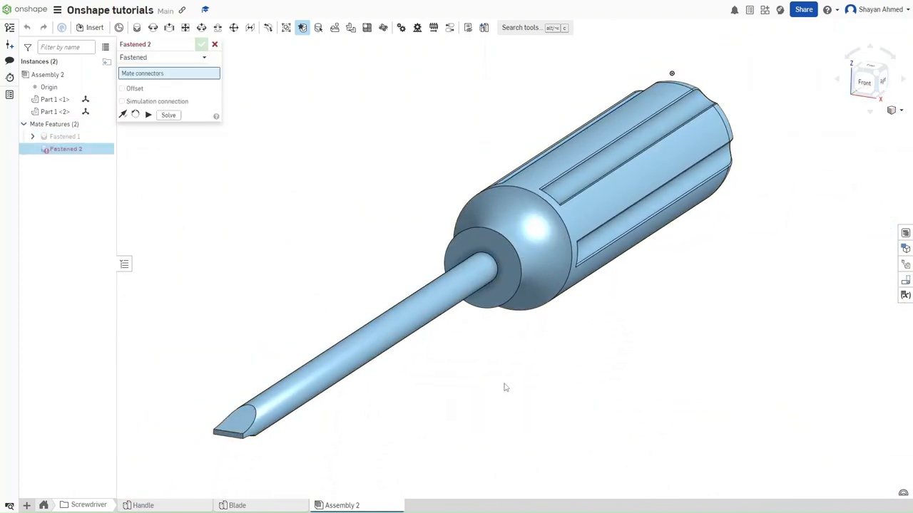
click(214, 44)
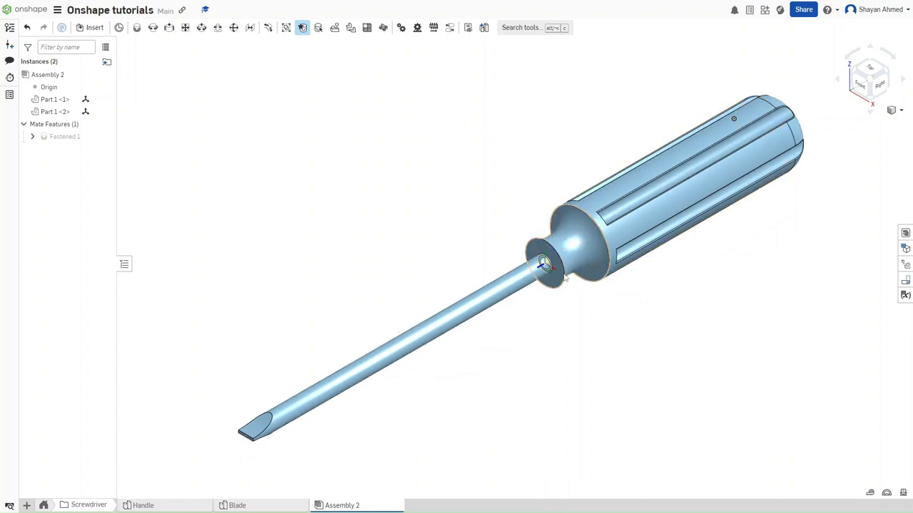
mouse_move(143, 505)
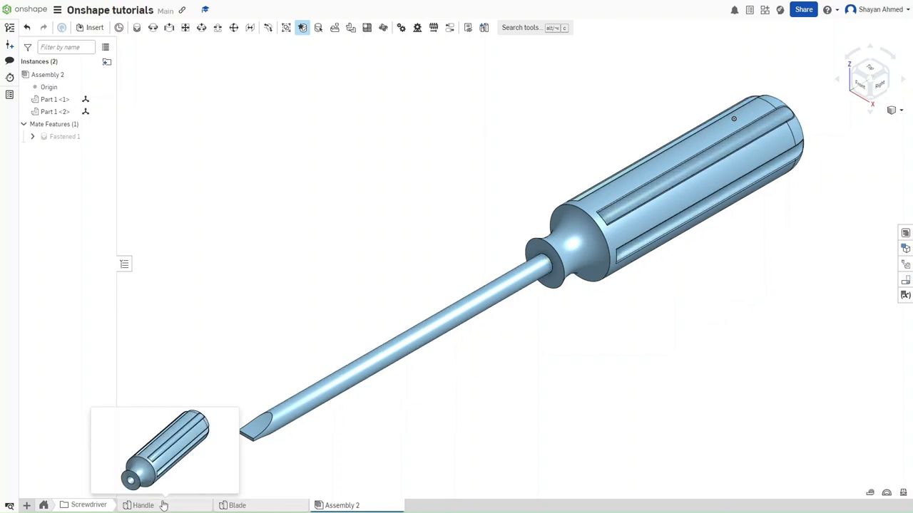
Switch to the Handle part studio
click(143, 505)
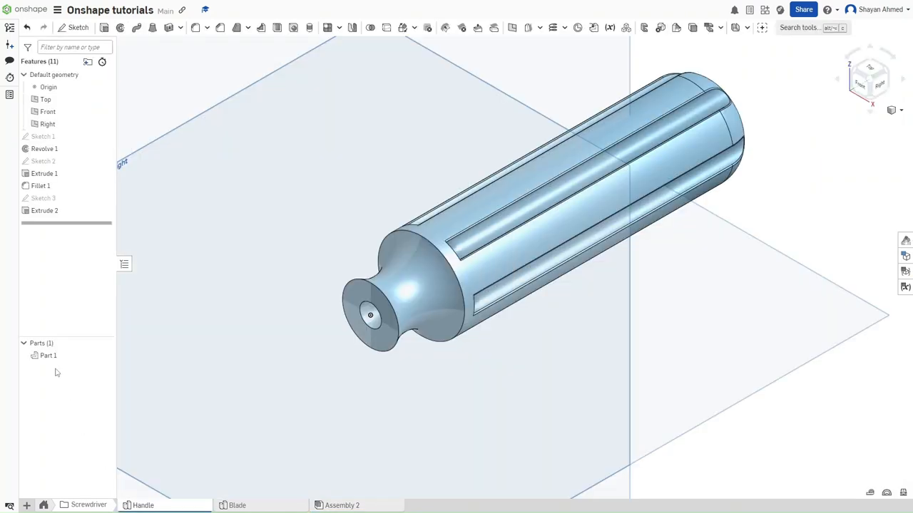
Give the handle part a red appearance
right_click(49, 355)
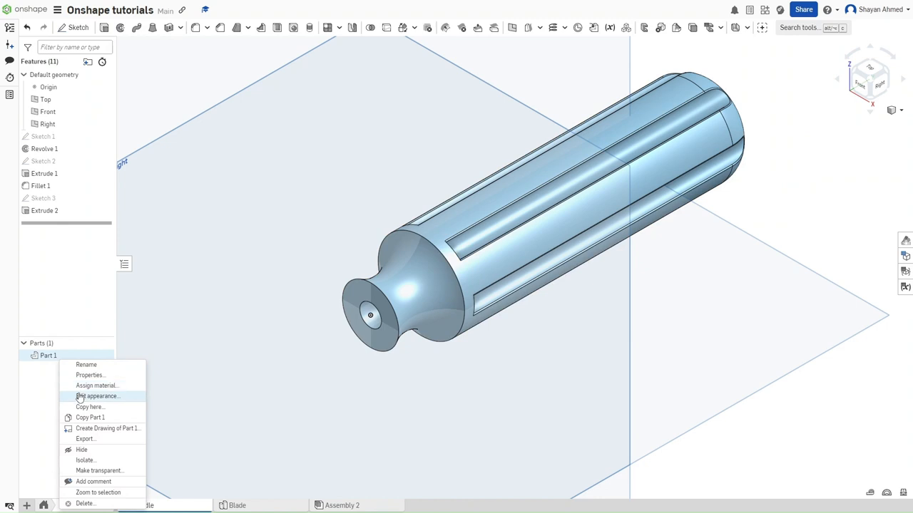
click(99, 396)
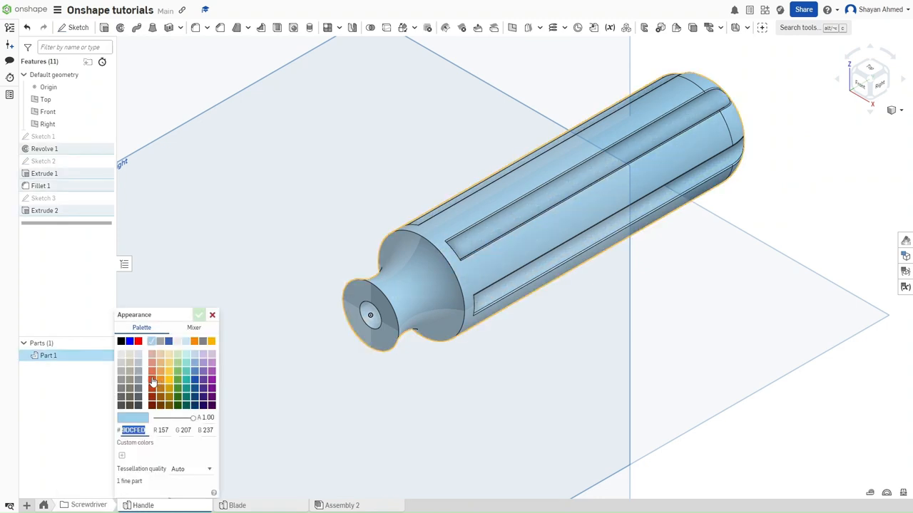
click(151, 379)
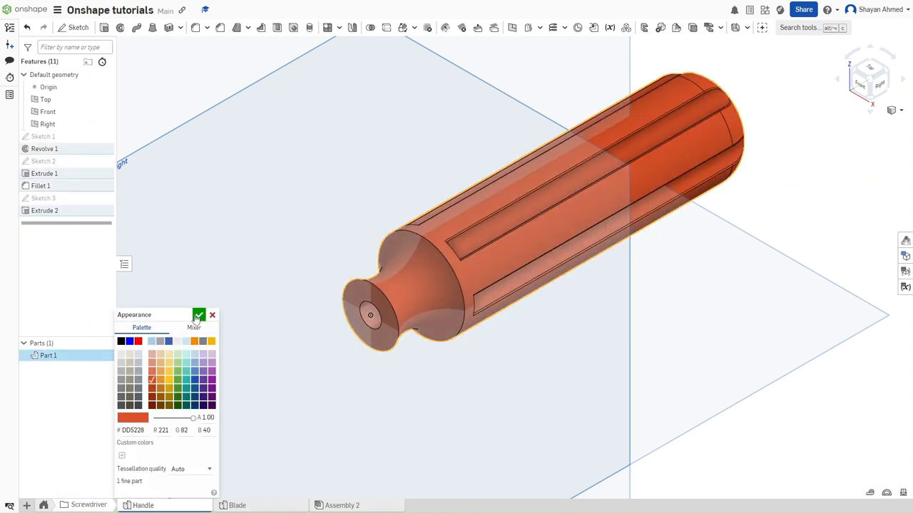
click(236, 505)
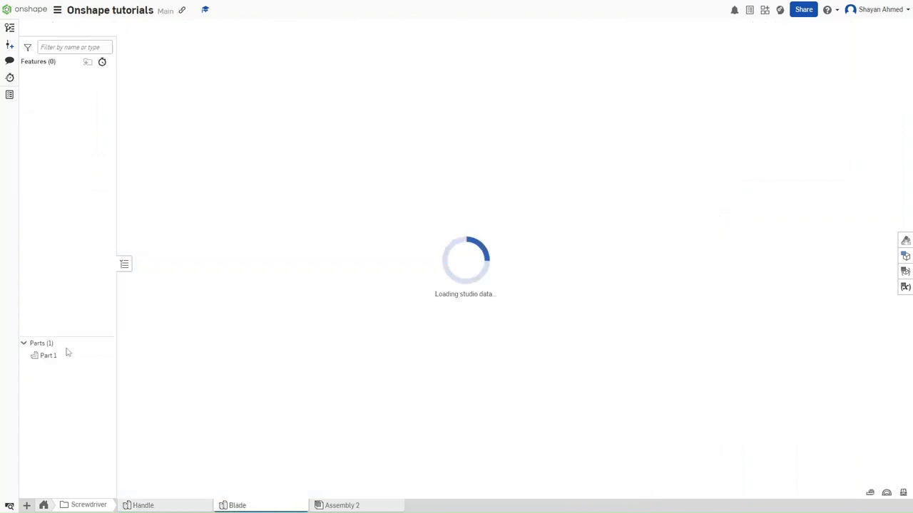
Give the blade part a dark gray appearance
right_click(48, 356)
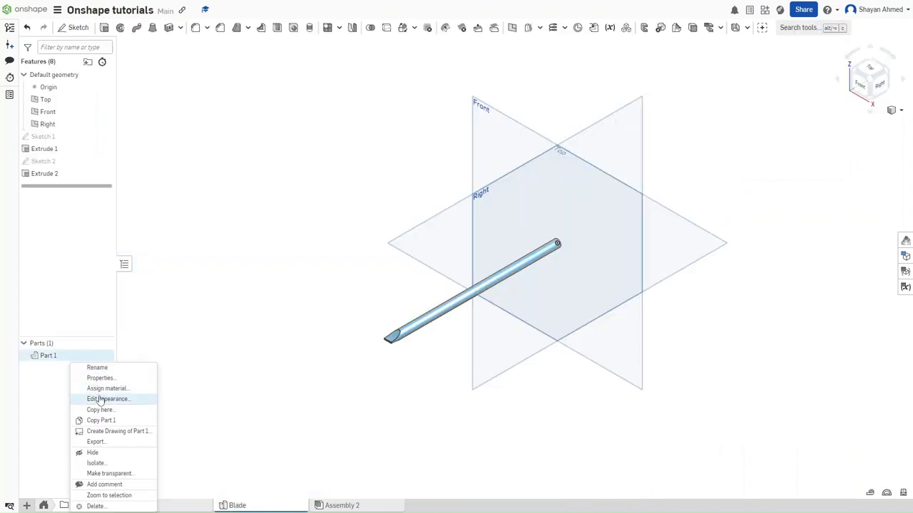
click(108, 400)
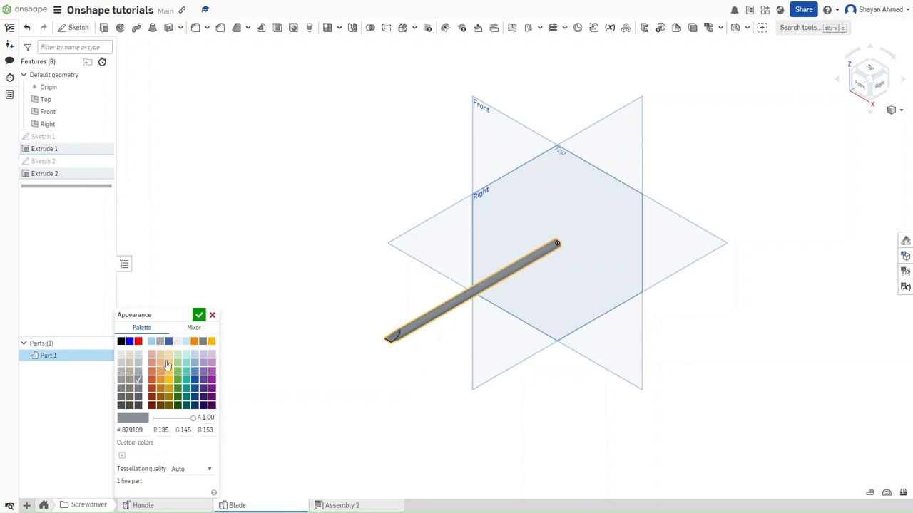
click(342, 505)
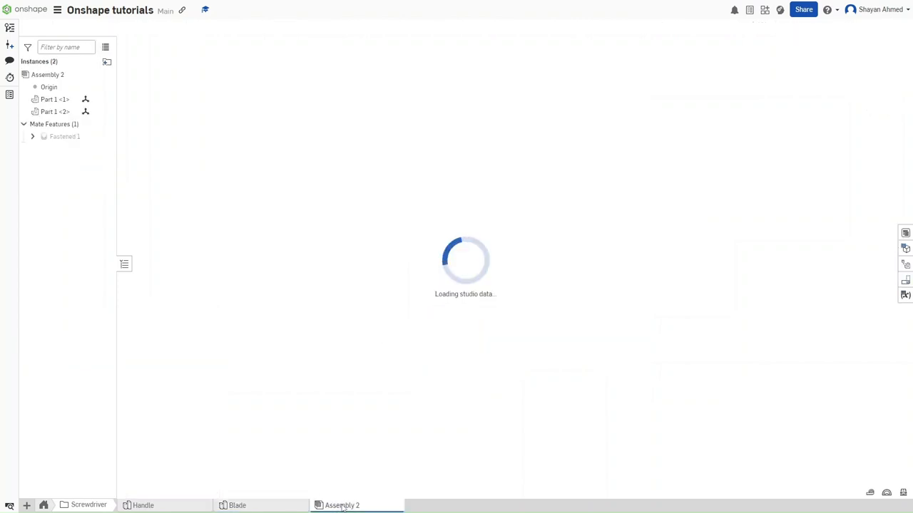
click(344, 505)
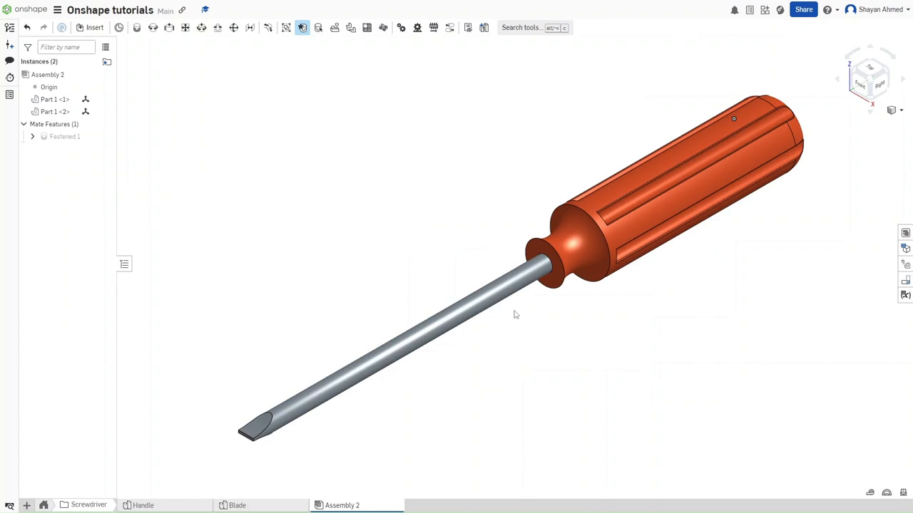
mouse_move(536, 328)
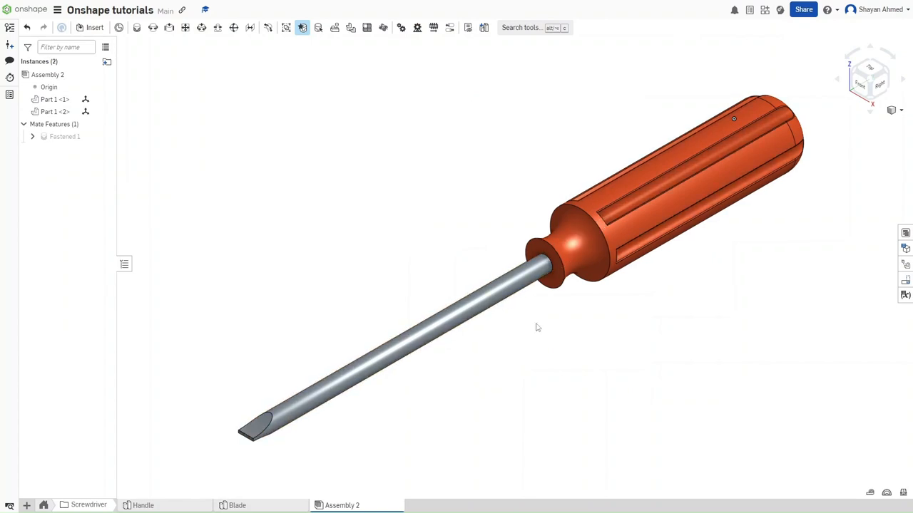
mouse_move(570, 317)
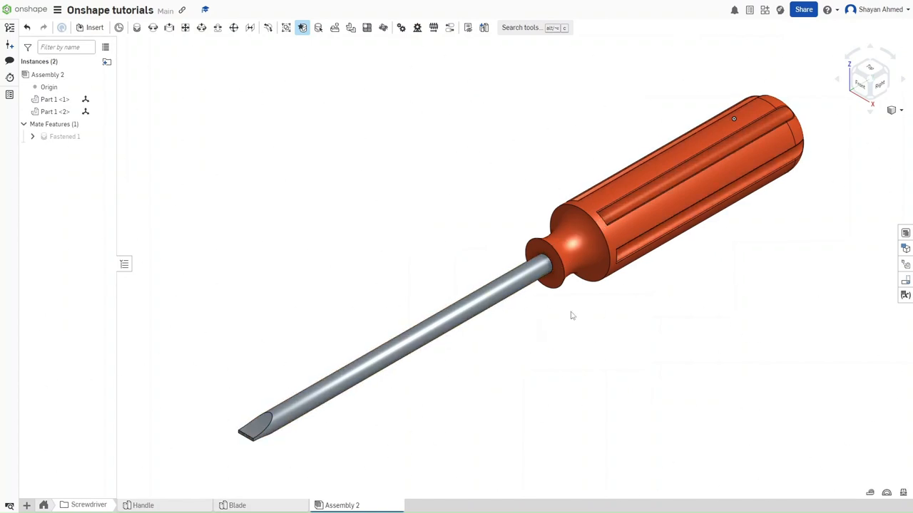